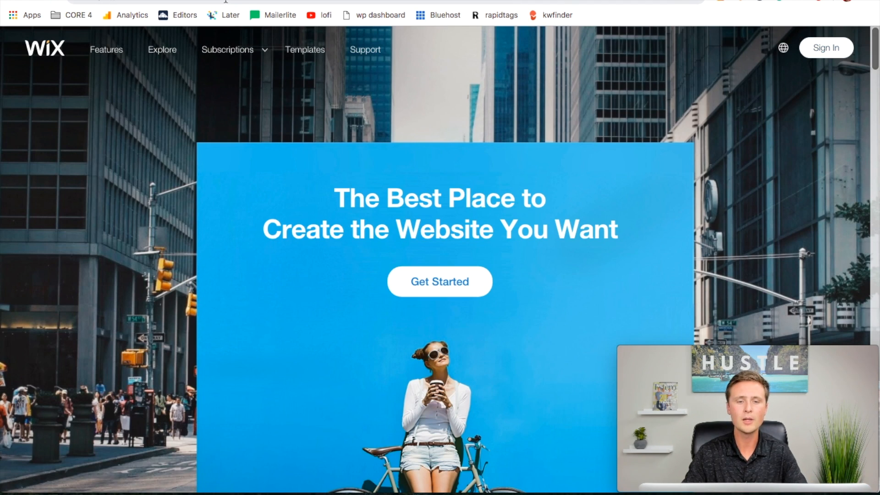
Start creating a site from the Wix homepage and browse down to the template grid.
click(225, 3)
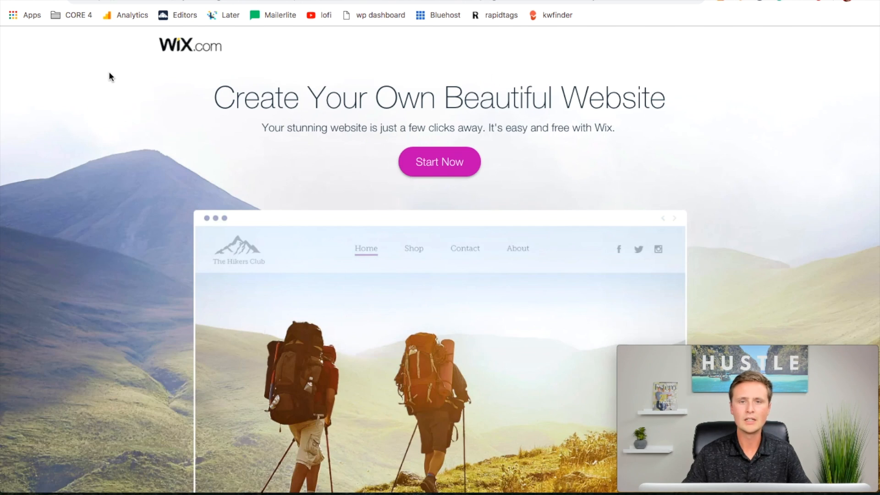
scroll(down, 3)
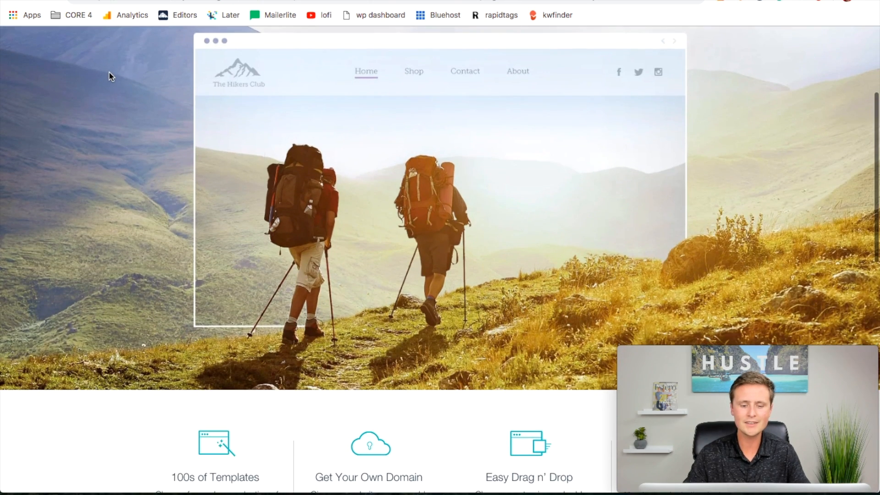
scroll(up, 3)
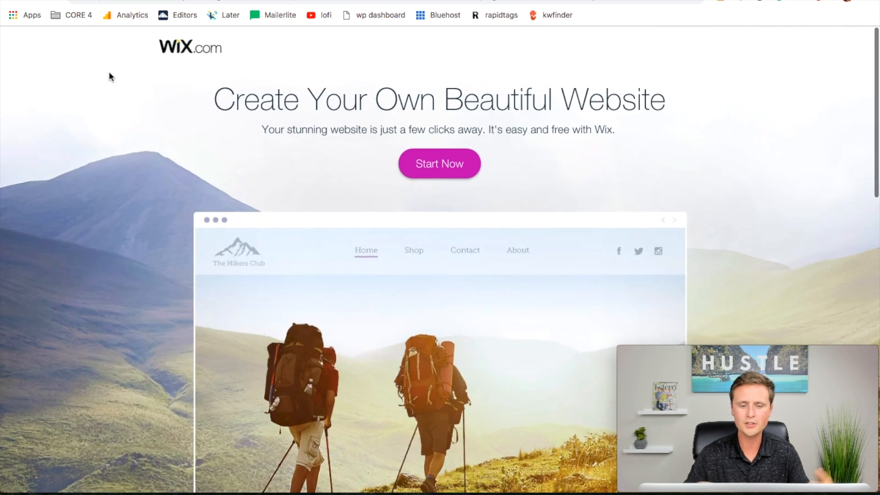
scroll(down, 3)
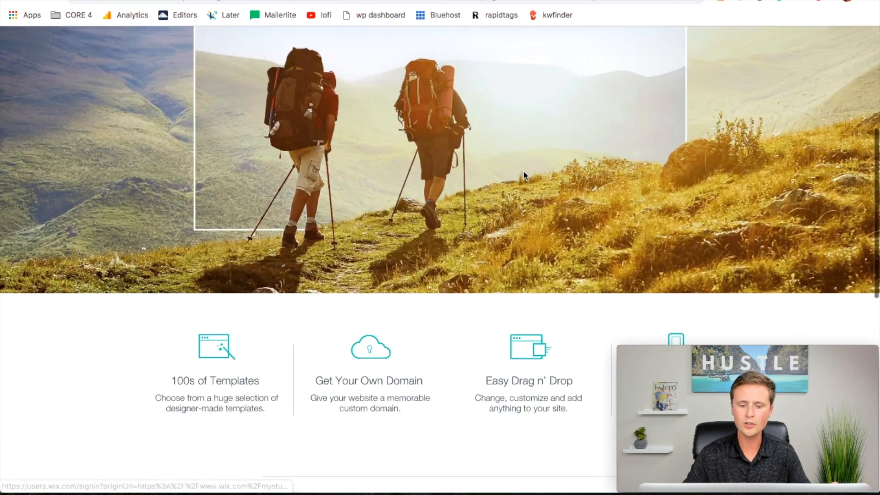
scroll(down, 3)
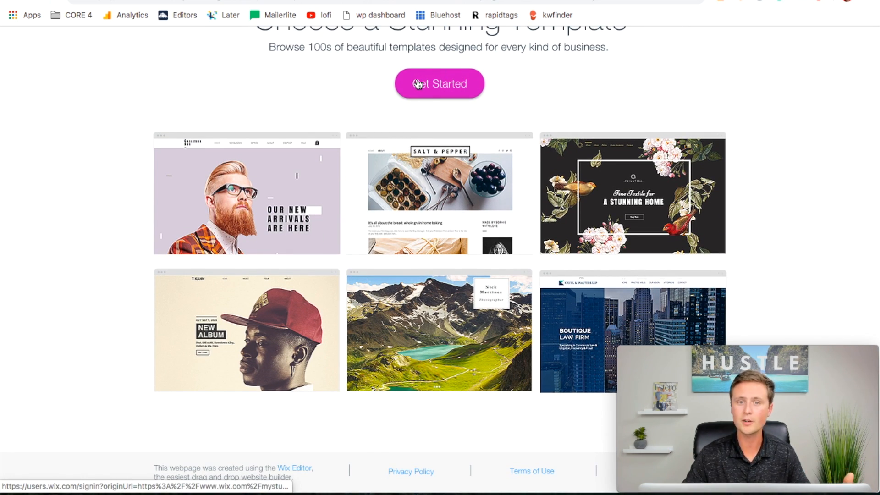
Start building from the showcase and log in with the saved email and password.
click(439, 83)
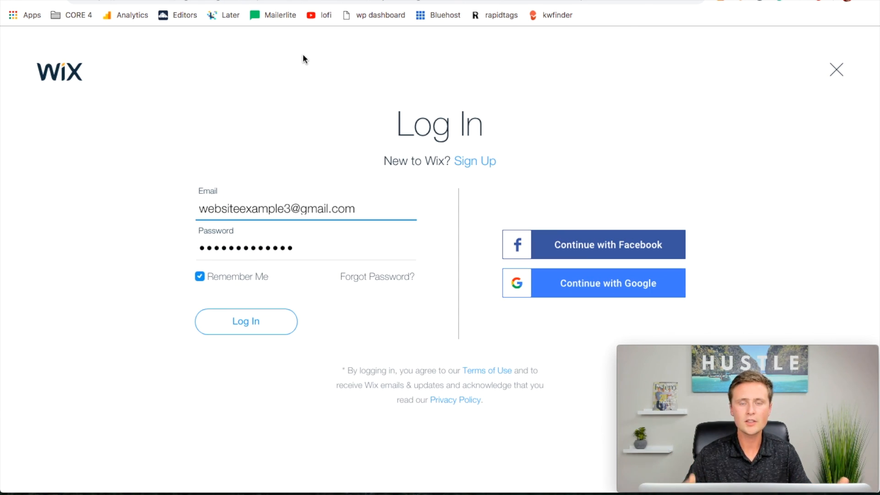
mouse_move(291, 166)
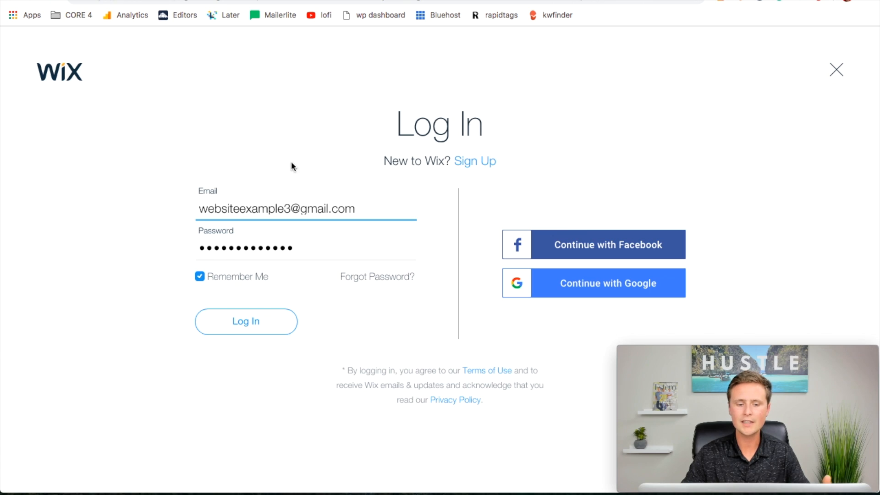
mouse_move(474, 171)
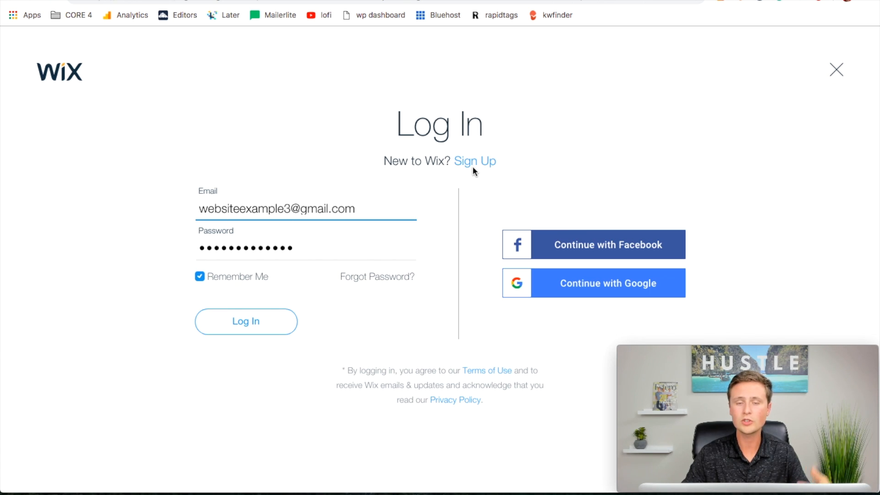
mouse_move(311, 173)
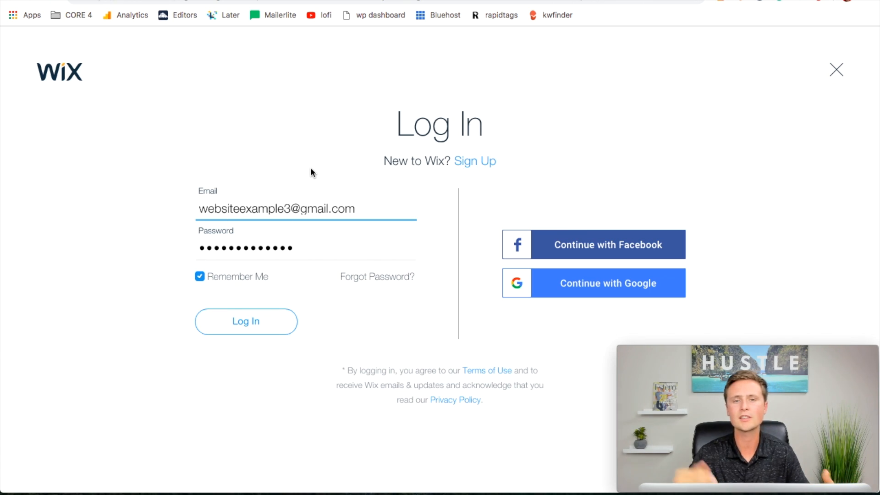
mouse_move(281, 186)
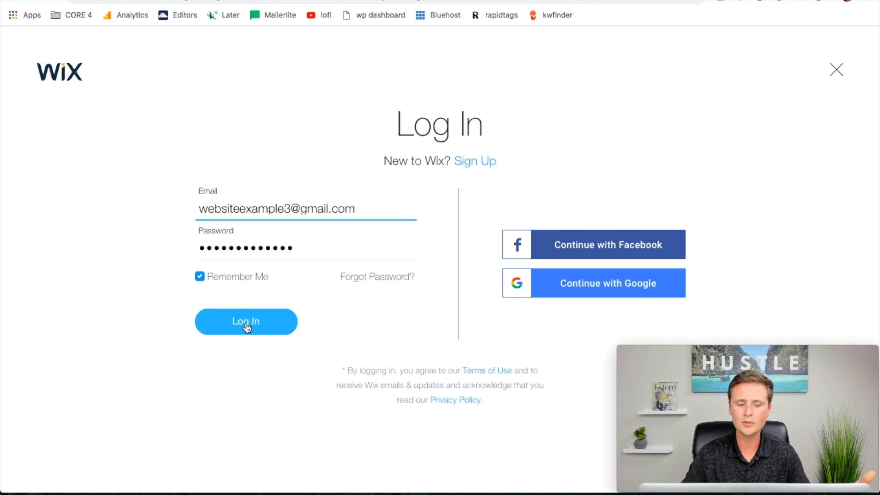
click(245, 322)
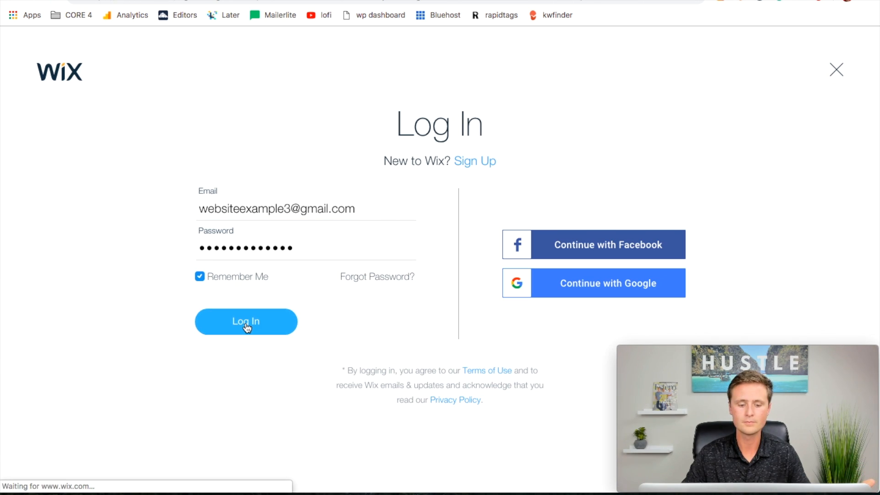
click(246, 321)
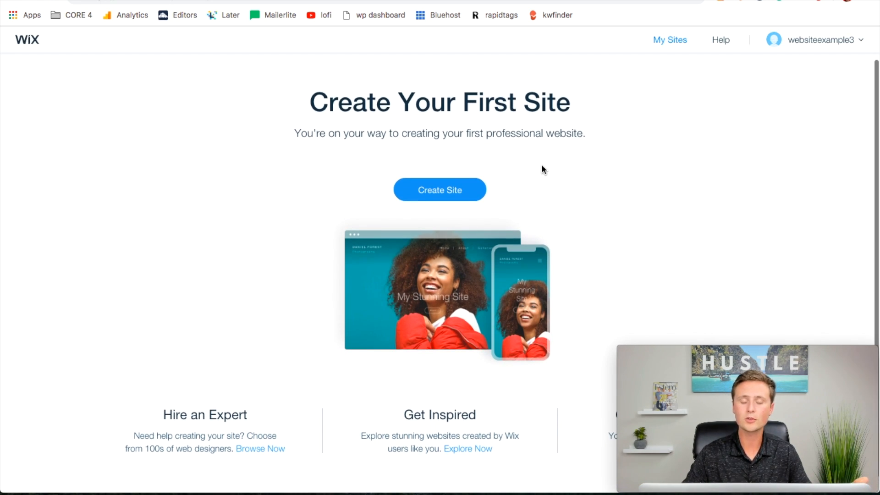
Create a first site and choose Restaurants & Food as the site type.
click(439, 188)
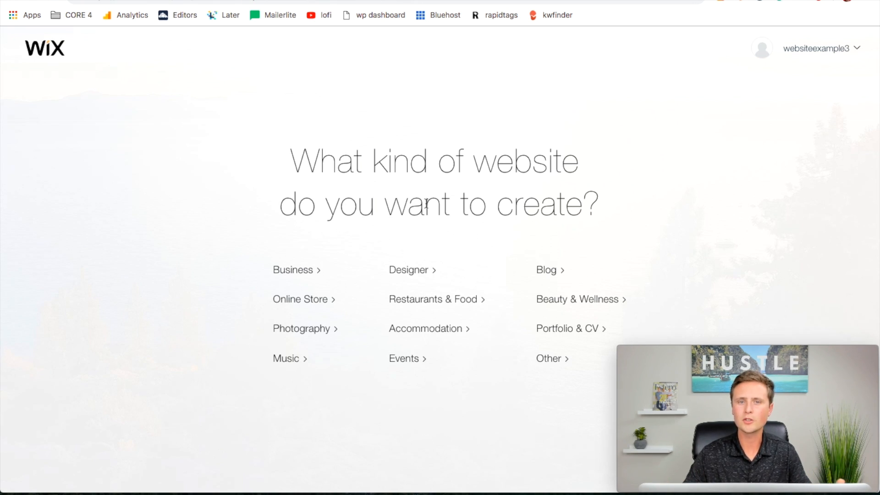
mouse_move(407, 316)
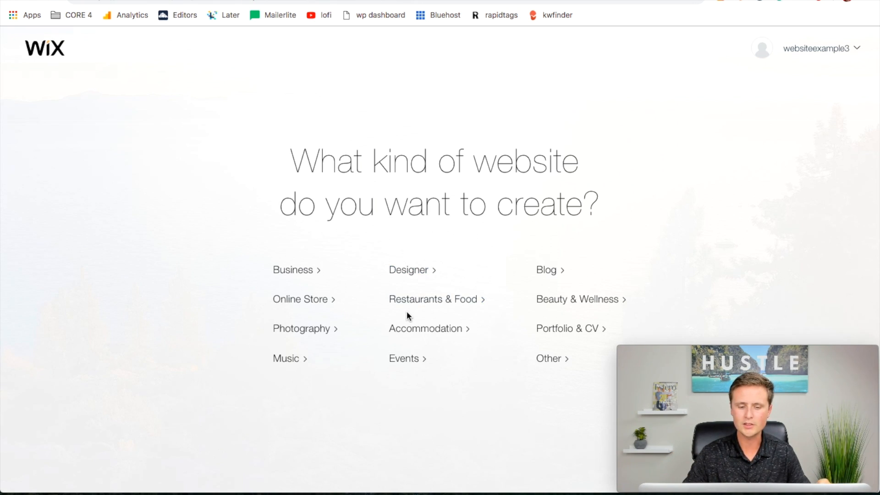
click(432, 299)
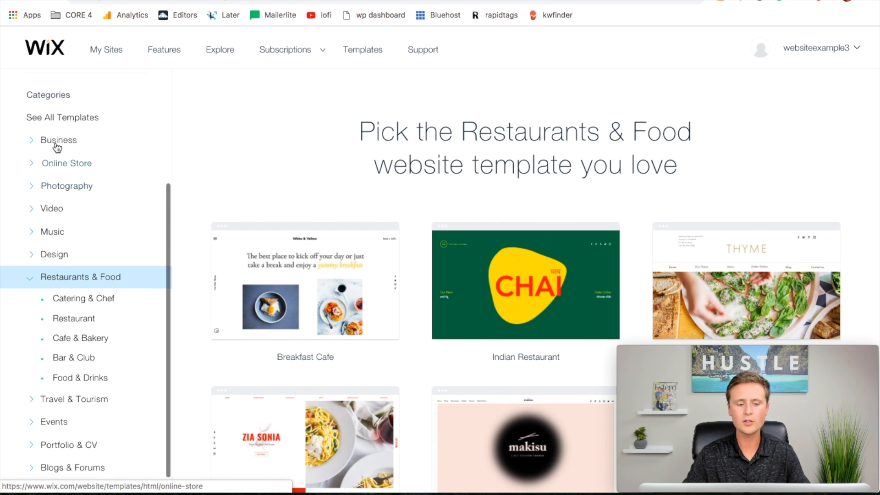
mouse_move(86, 298)
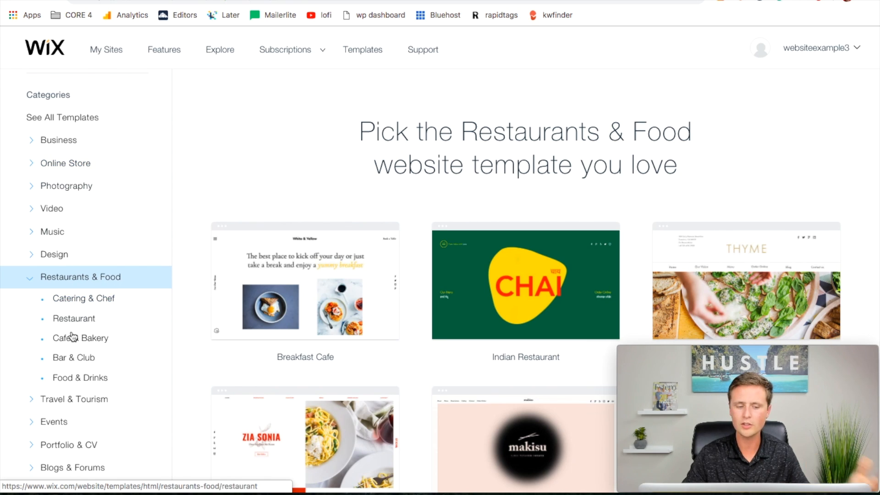
mouse_move(86, 298)
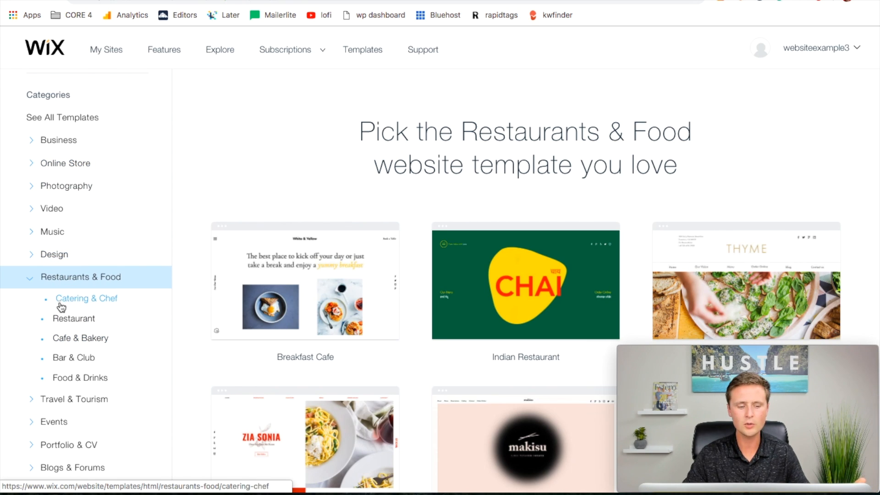
Filter to Restaurant templates, browse them and preview the Mexican Restaurant template.
click(74, 318)
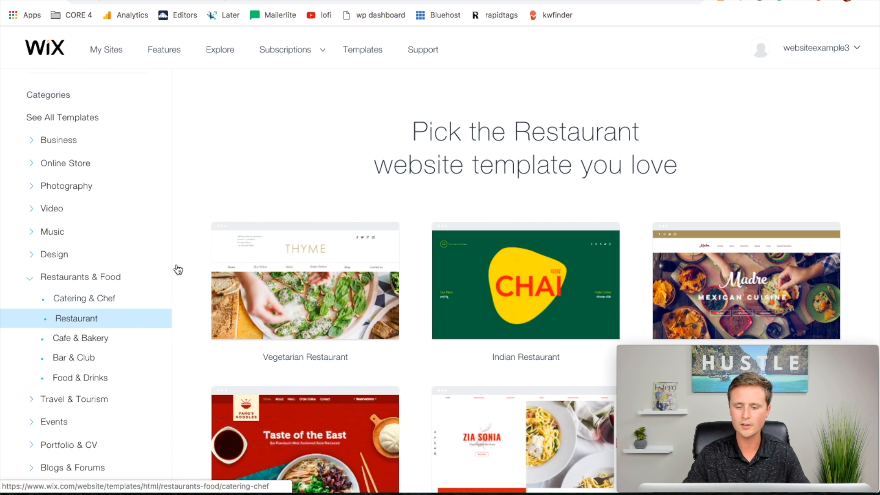
scroll(down, 3)
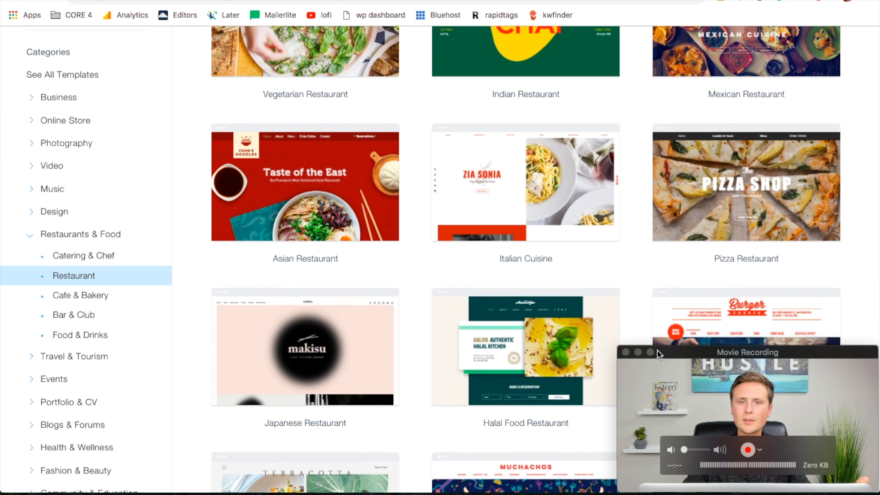
scroll(up, 3)
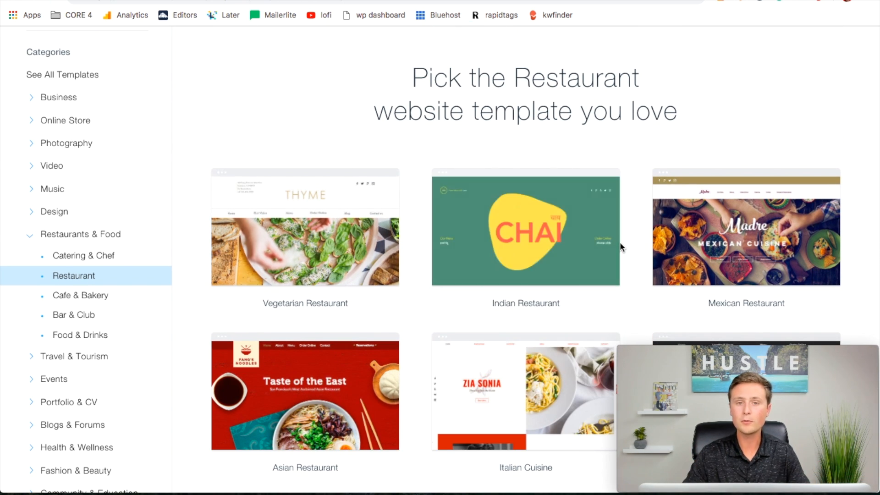
mouse_move(393, 241)
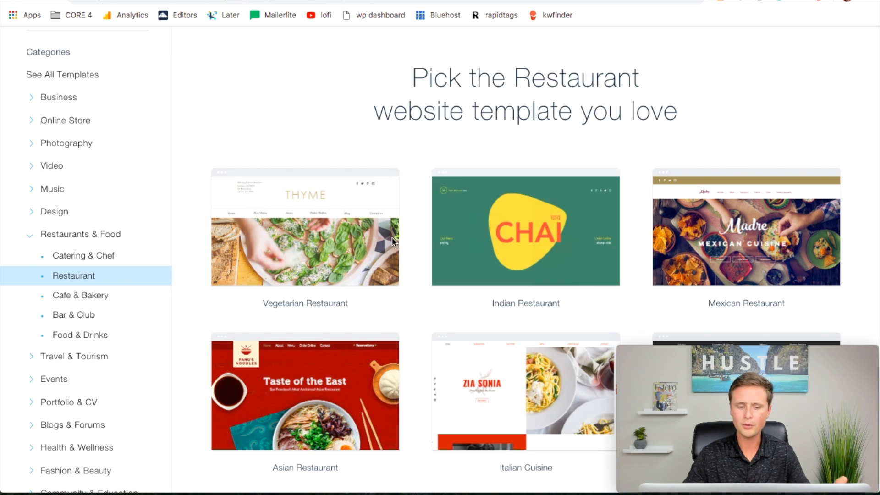
scroll(down, 3)
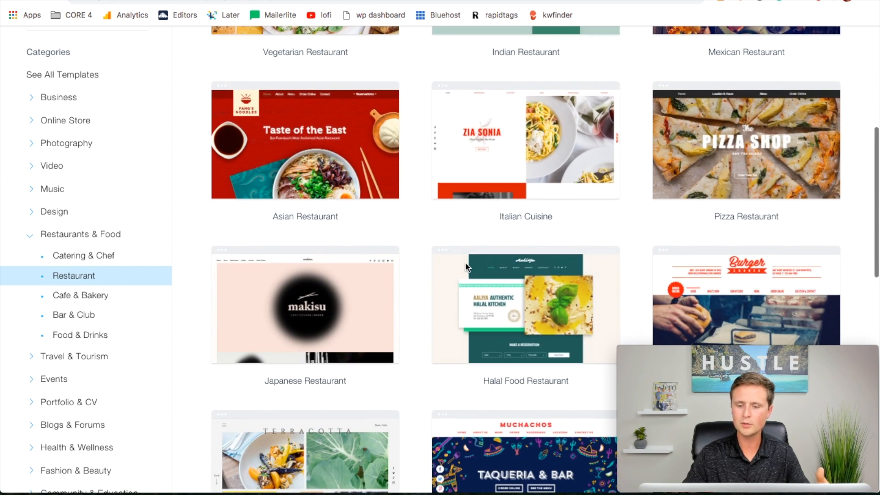
scroll(up, 3)
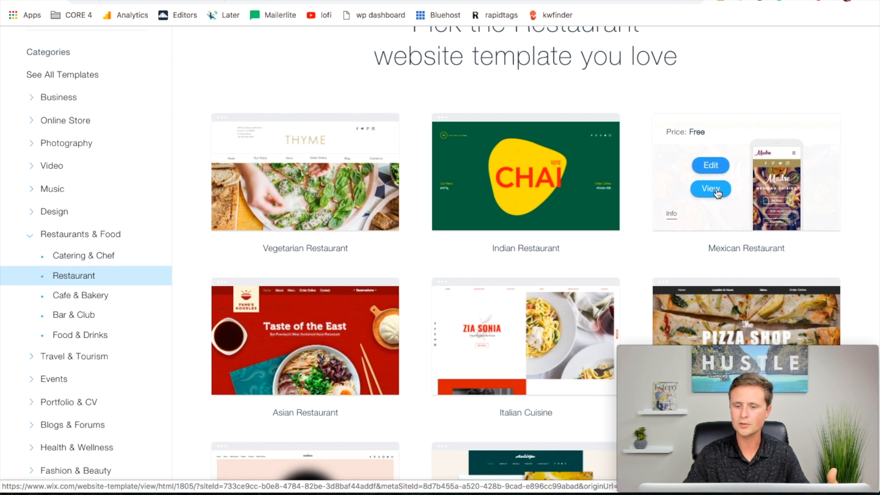
click(709, 189)
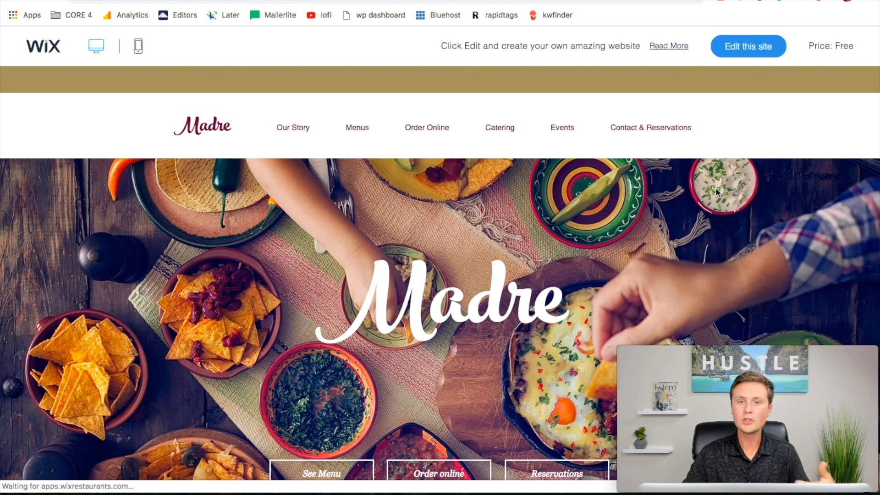
scroll(down, 3)
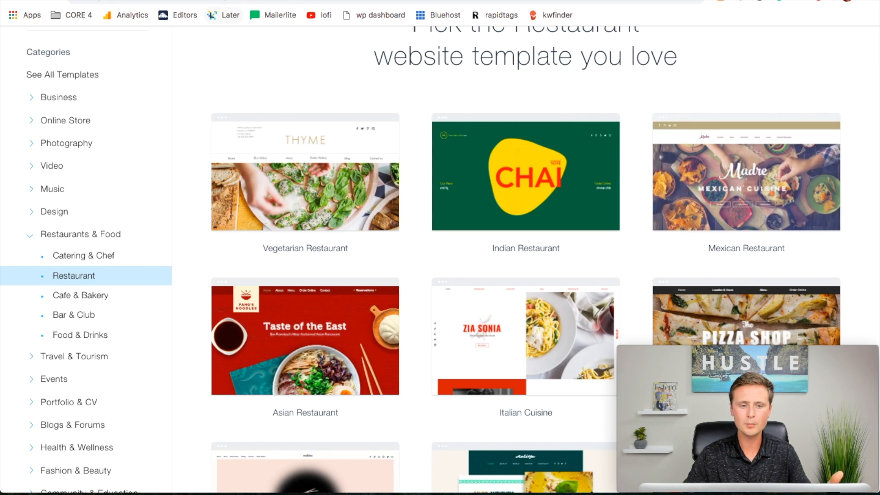
click(746, 174)
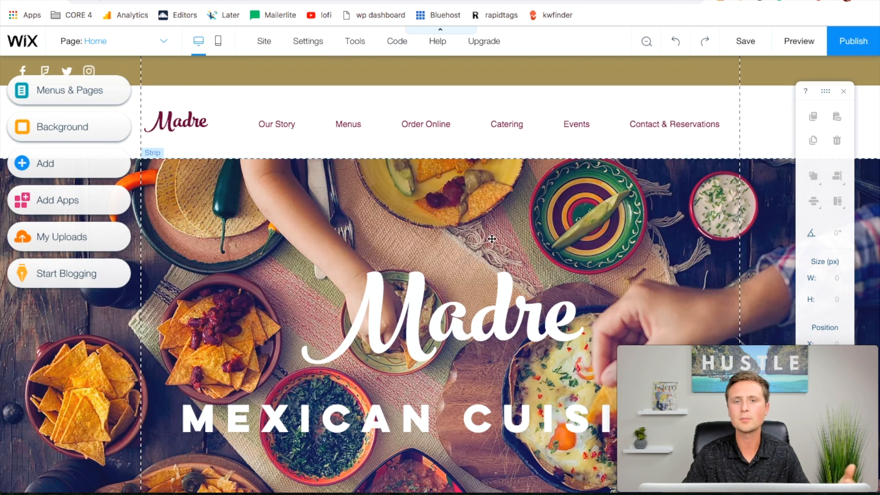
mouse_move(575, 234)
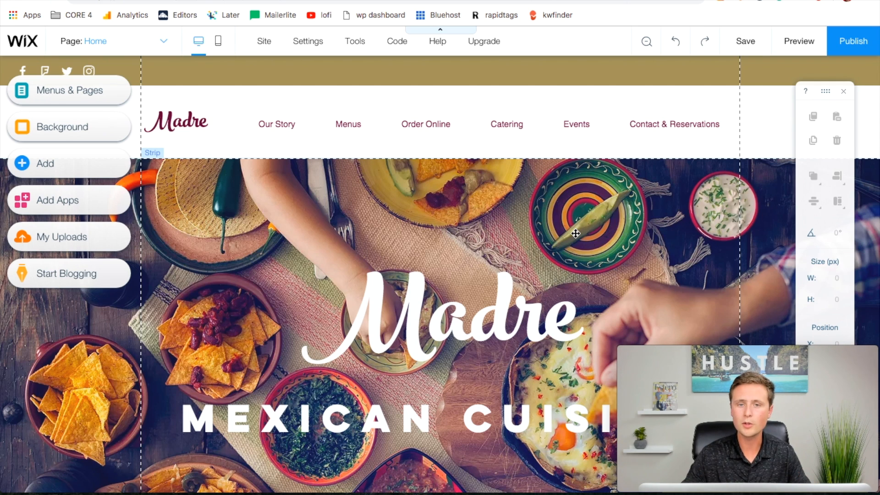
mouse_move(560, 231)
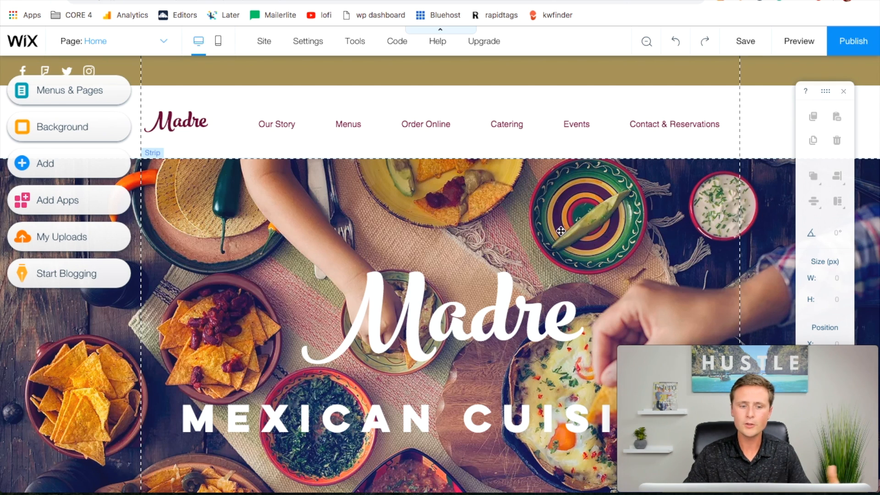
Retype the Madre header logo text as Taco Crazy.
click(176, 122)
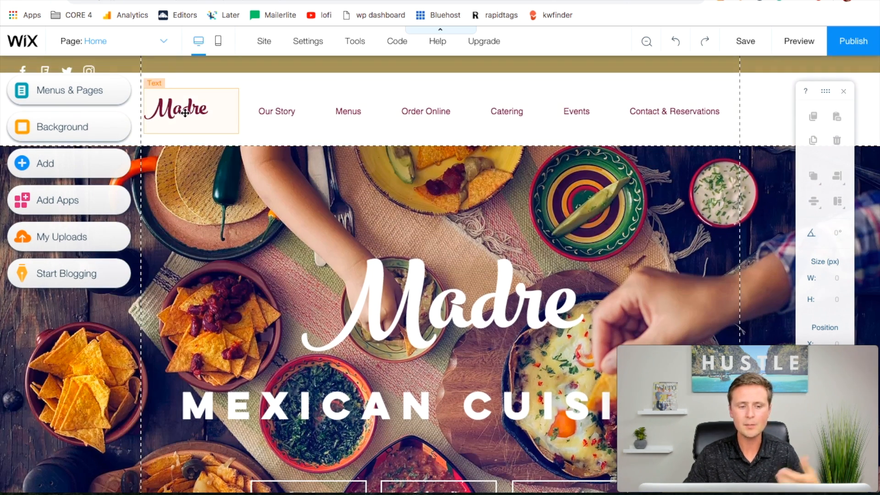
click(184, 111)
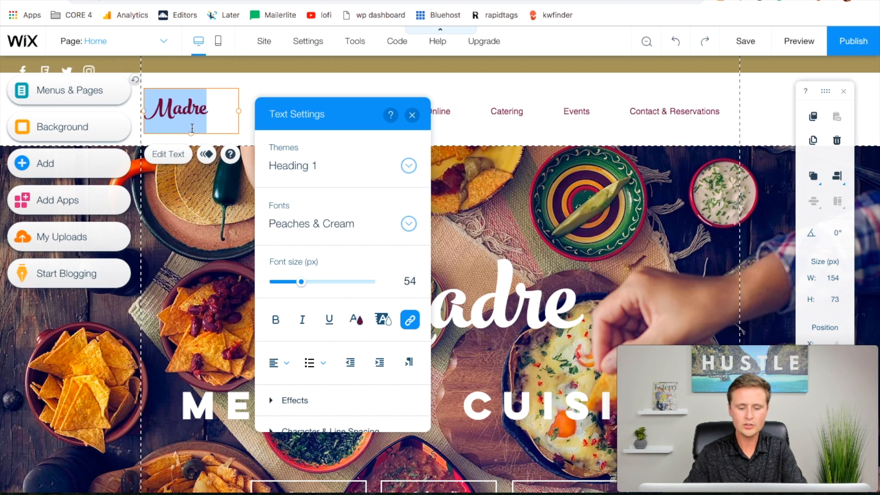
text(T)
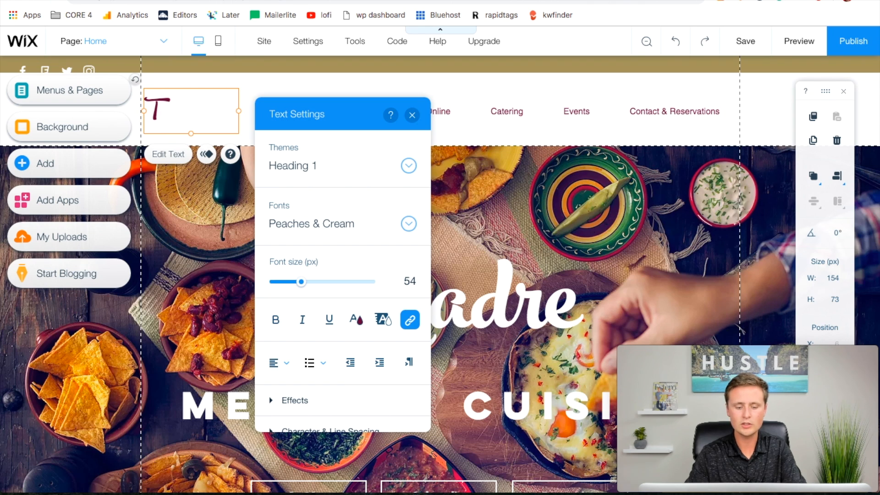
text(Taco Craz)
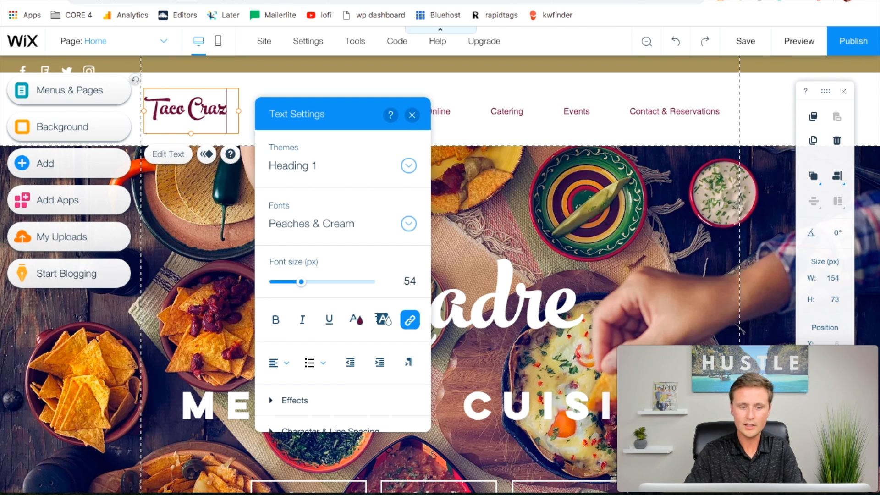
click(412, 115)
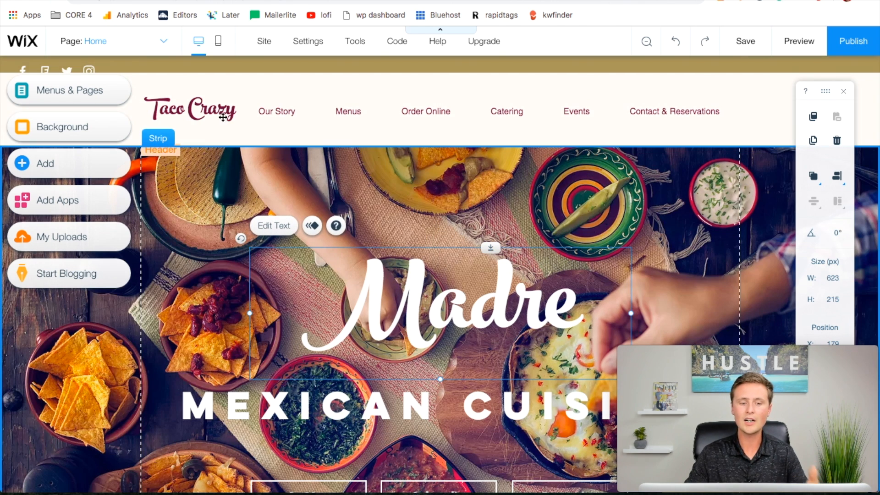
Select the Taco Crazy logo text so it can be deleted from the header.
click(190, 109)
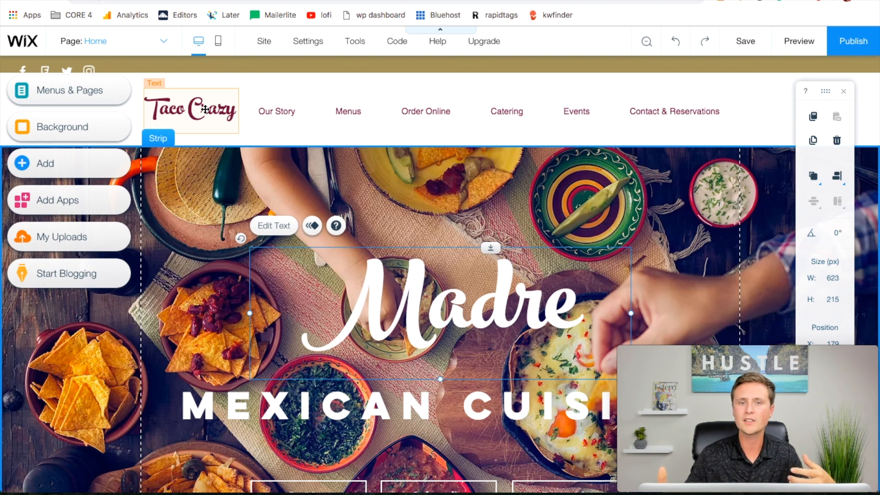
click(191, 110)
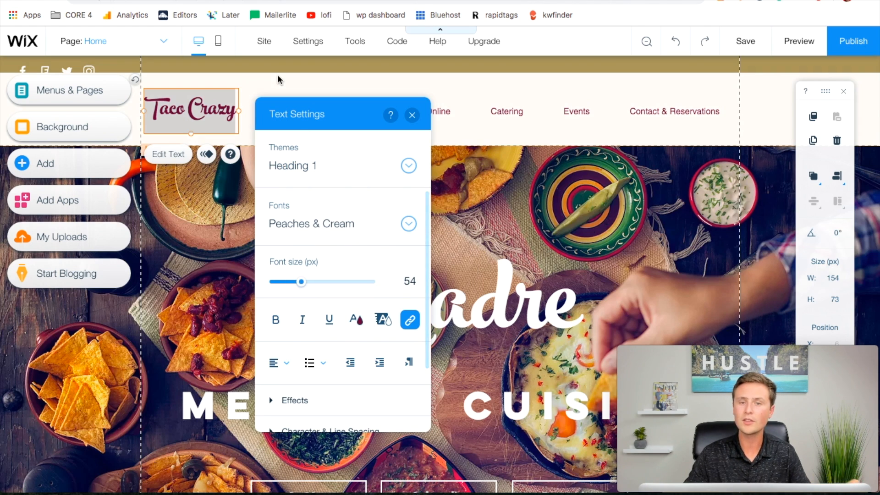
click(412, 115)
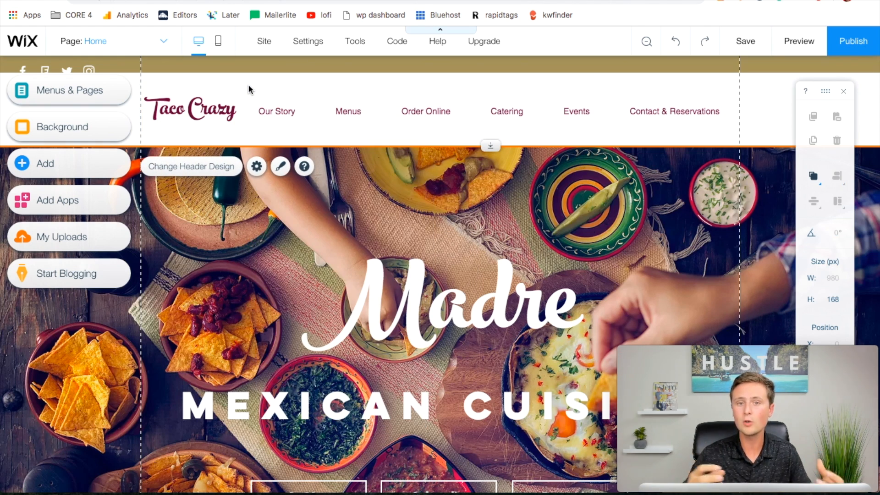
click(191, 109)
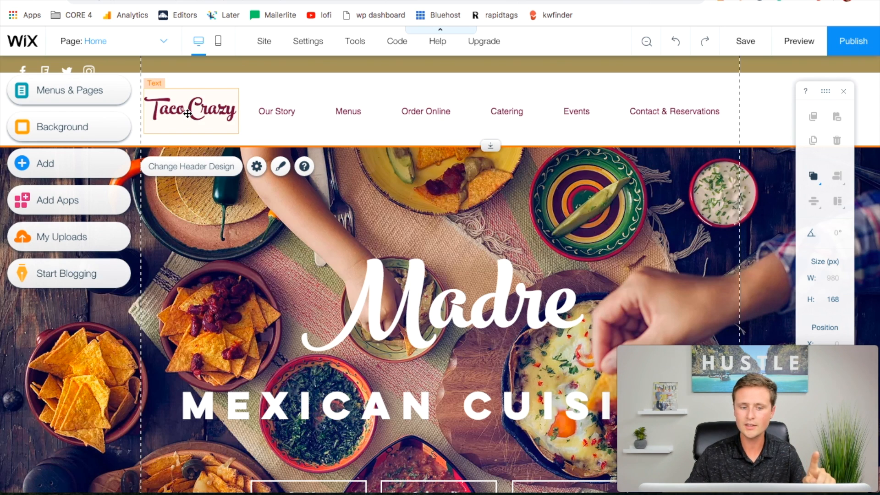
click(190, 111)
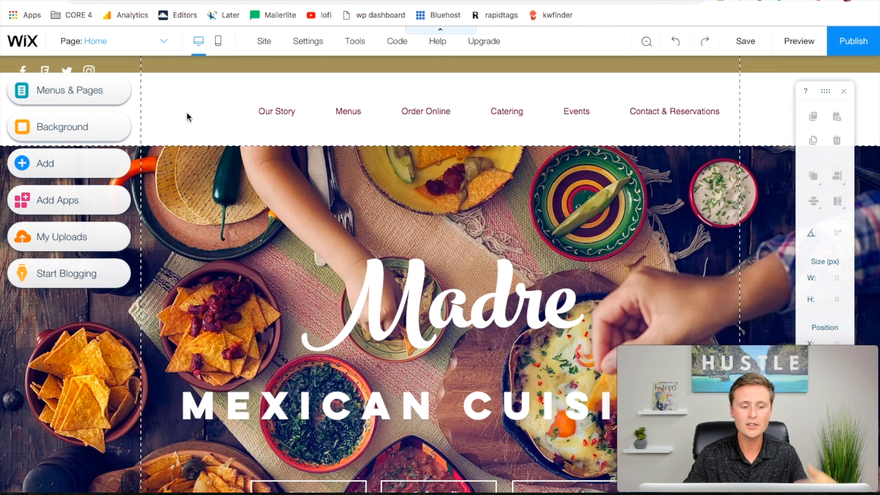
mouse_move(40, 171)
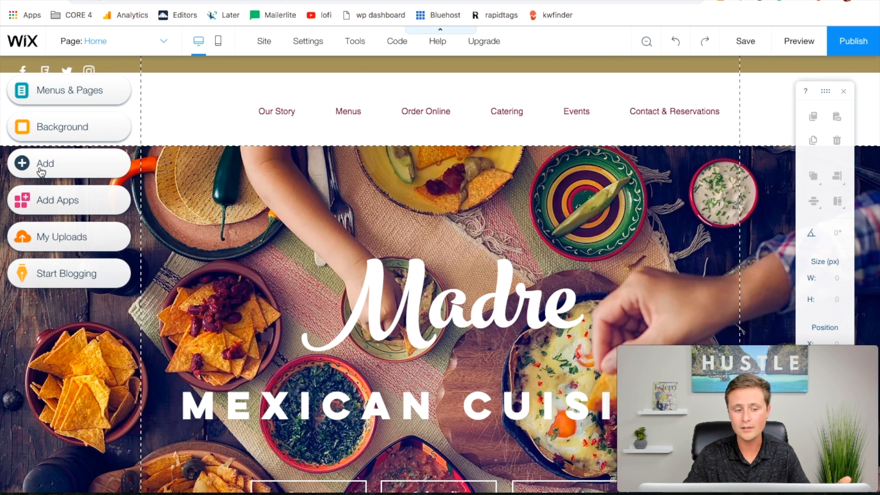
Add an image by uploading smaller.png from the computer to the site media.
click(44, 163)
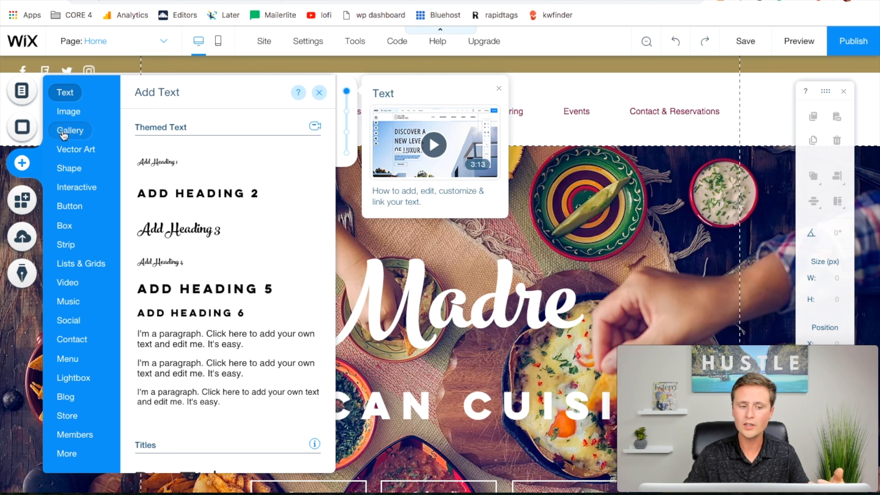
click(69, 111)
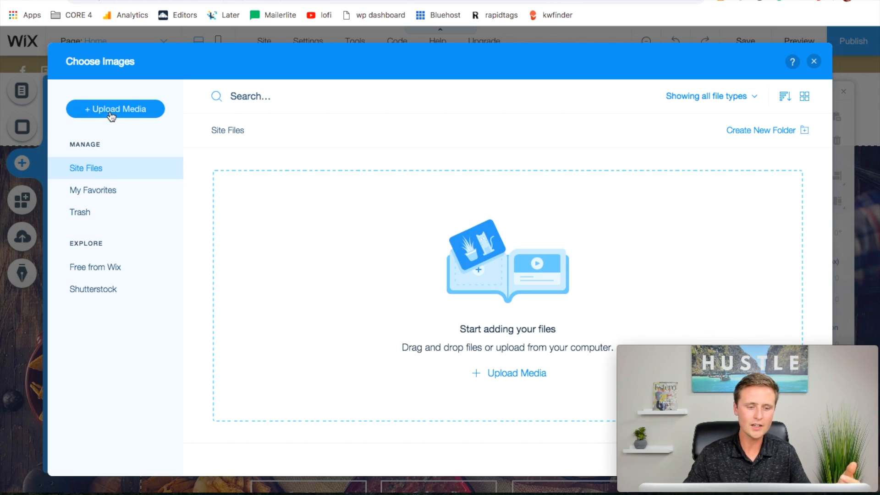
click(116, 109)
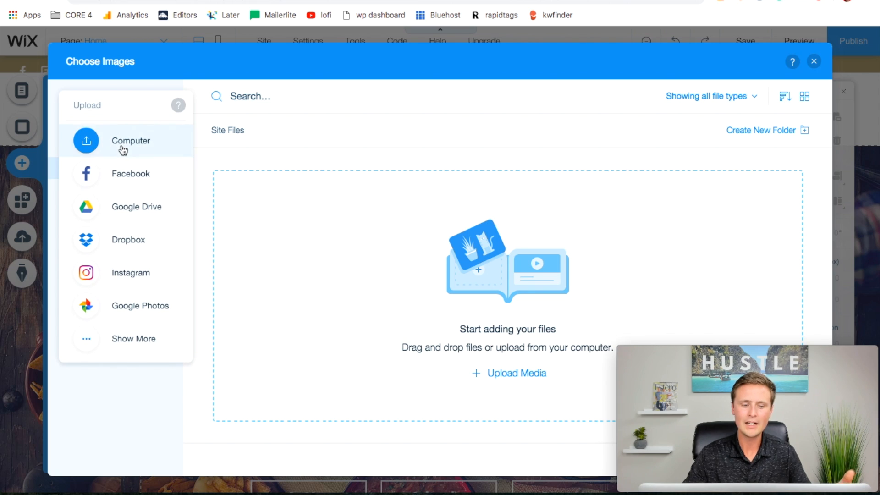
click(130, 140)
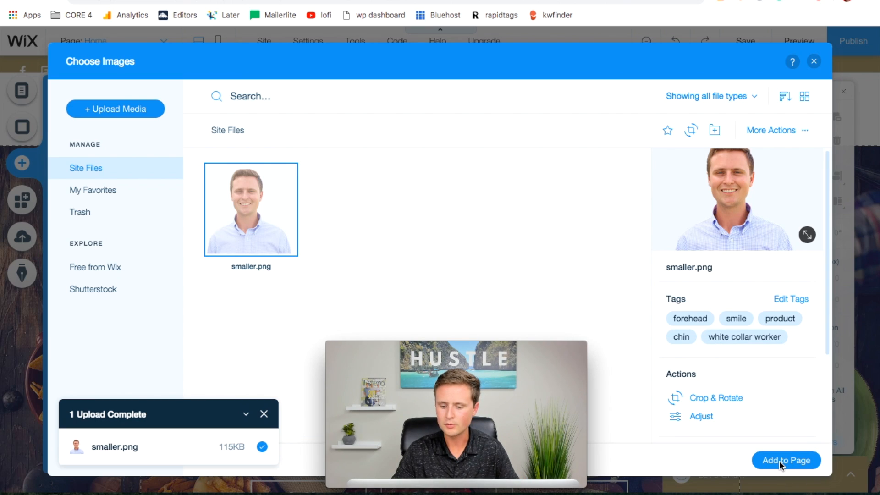
Add the uploaded headshot to the page and drag it to the header's left, level with the menu.
click(785, 460)
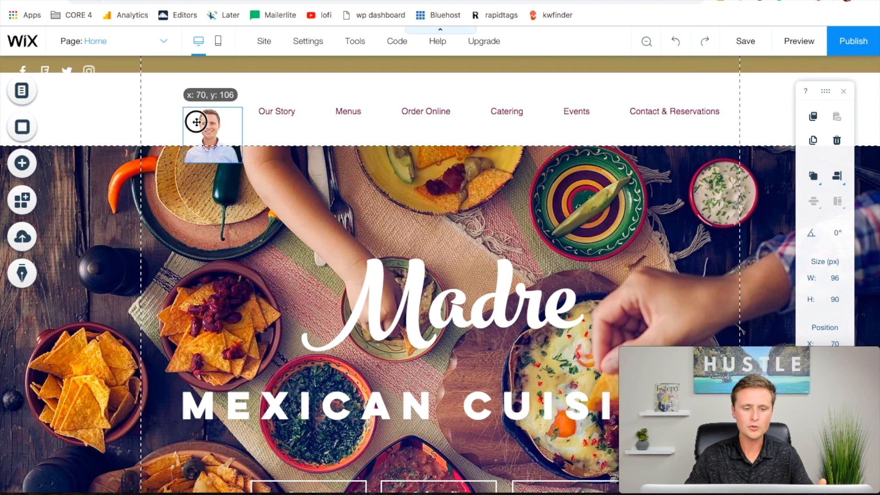
drag(196, 121, 174, 104)
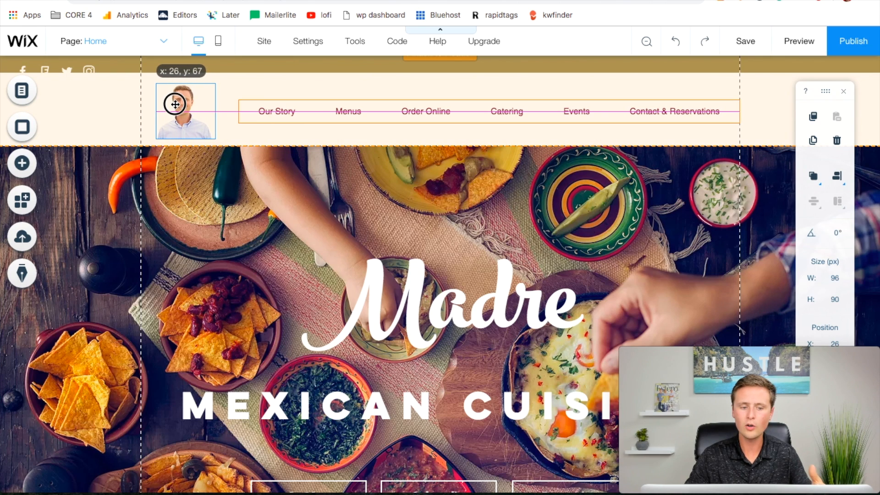
drag(174, 105, 168, 95)
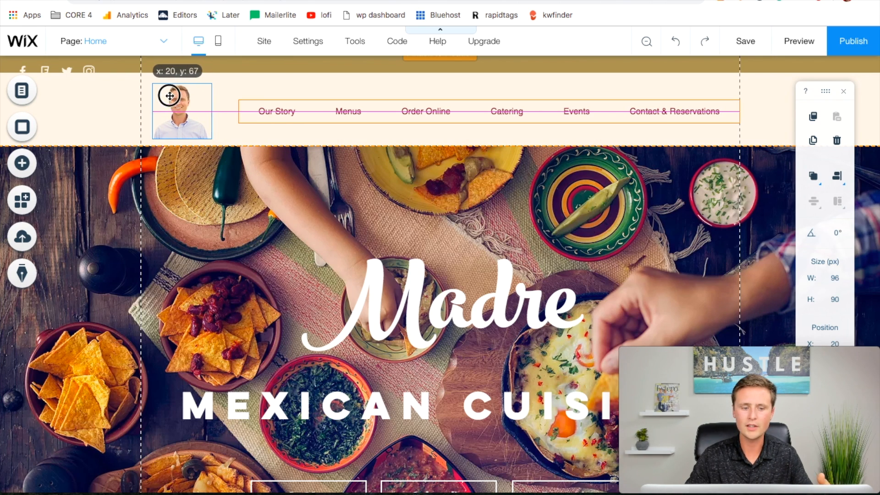
drag(169, 95, 169, 133)
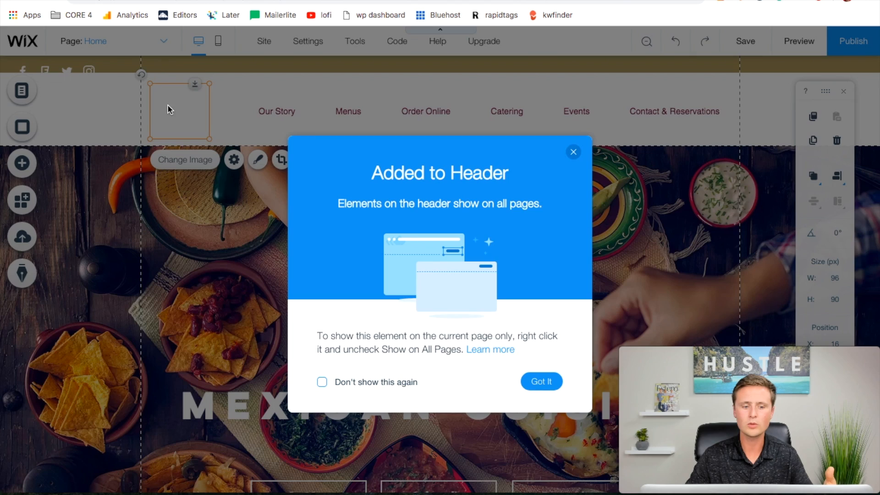
mouse_move(541, 382)
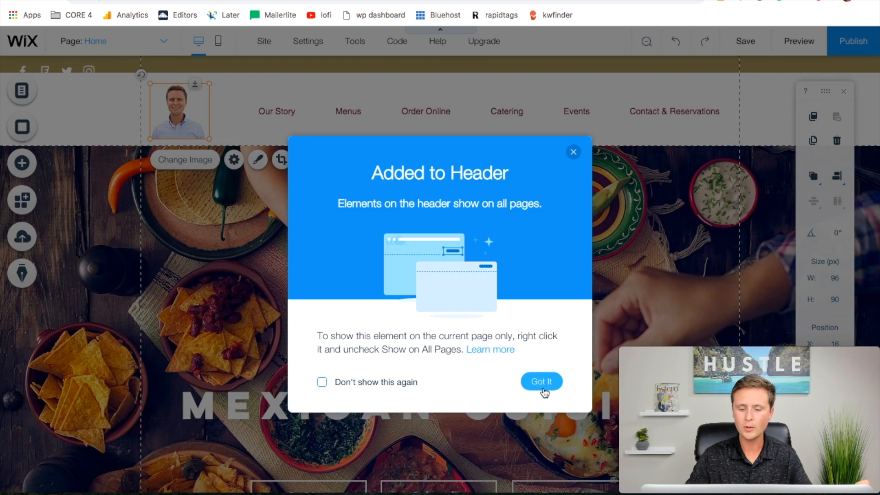
click(541, 381)
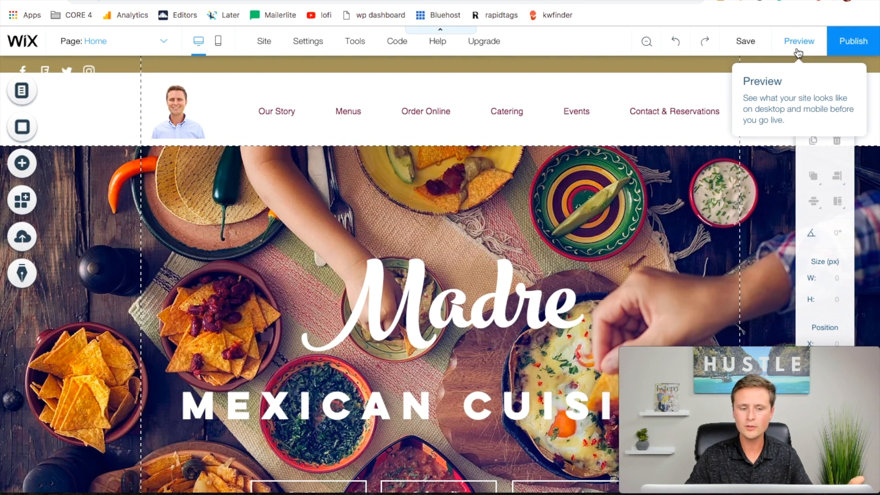
click(798, 41)
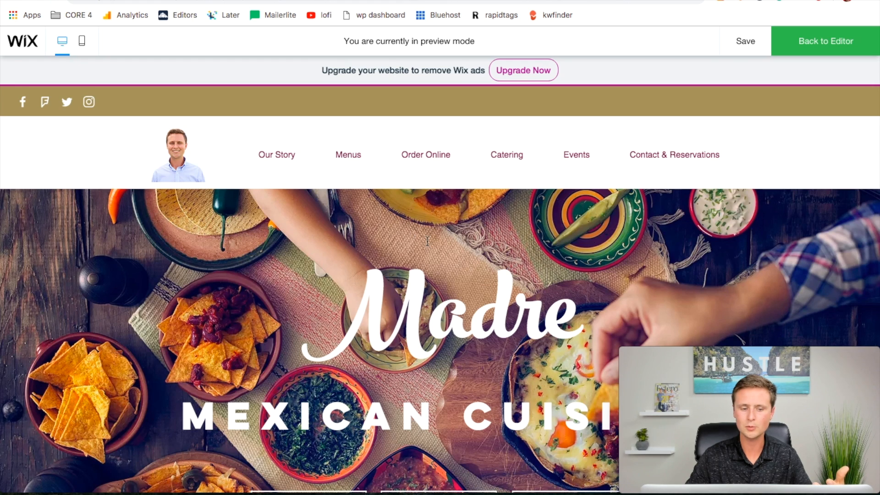
scroll(down, 3)
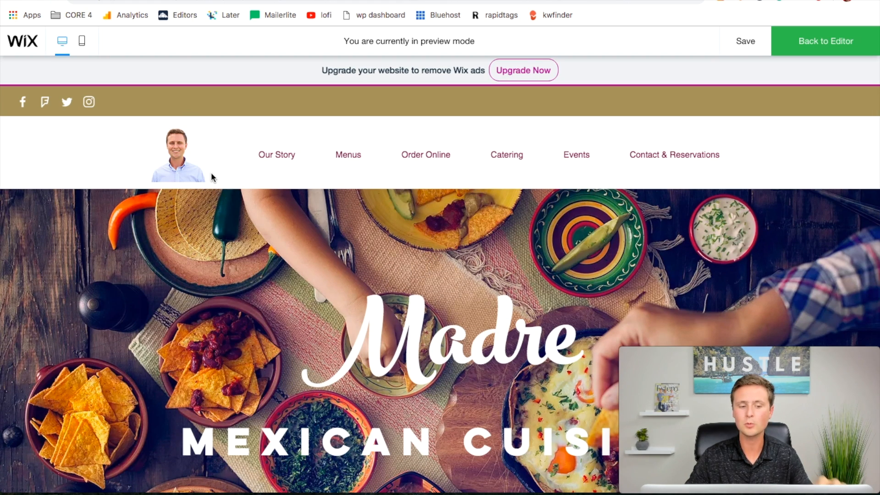
mouse_move(673, 154)
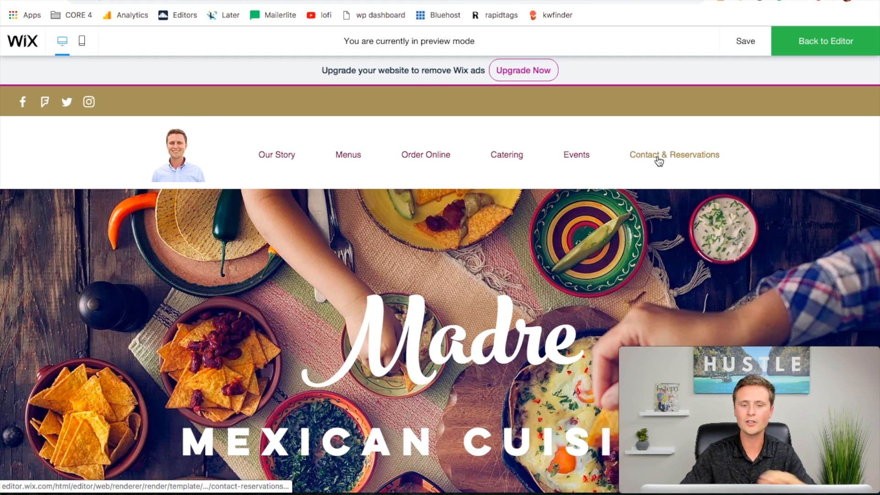
scroll(down, 3)
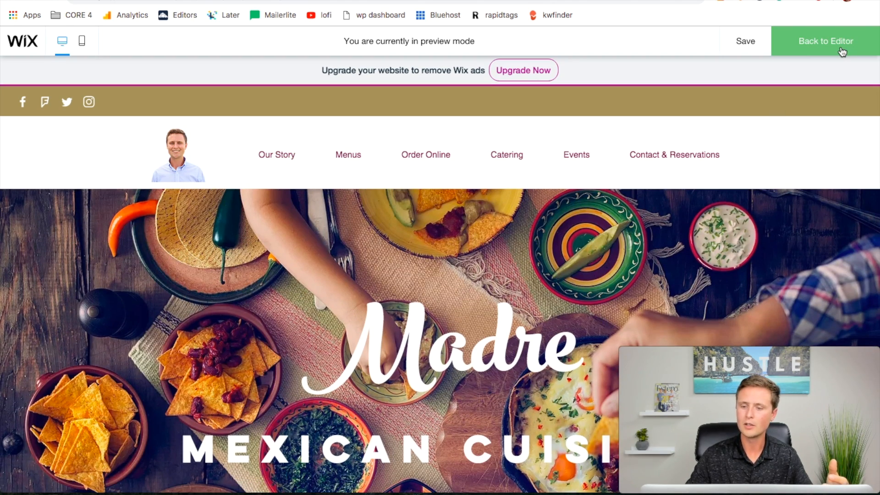
click(825, 41)
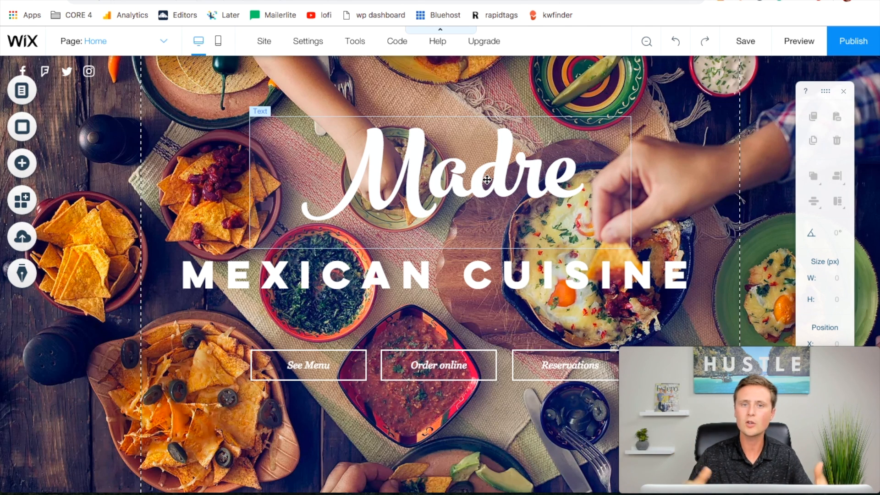
mouse_move(341, 174)
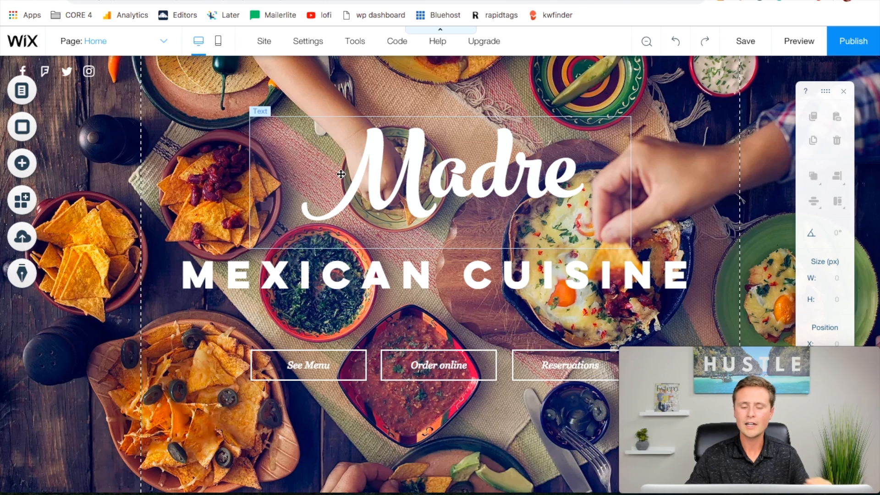
Edit the Madre heading to Taco Crazy, then undo and redo its size change.
click(294, 276)
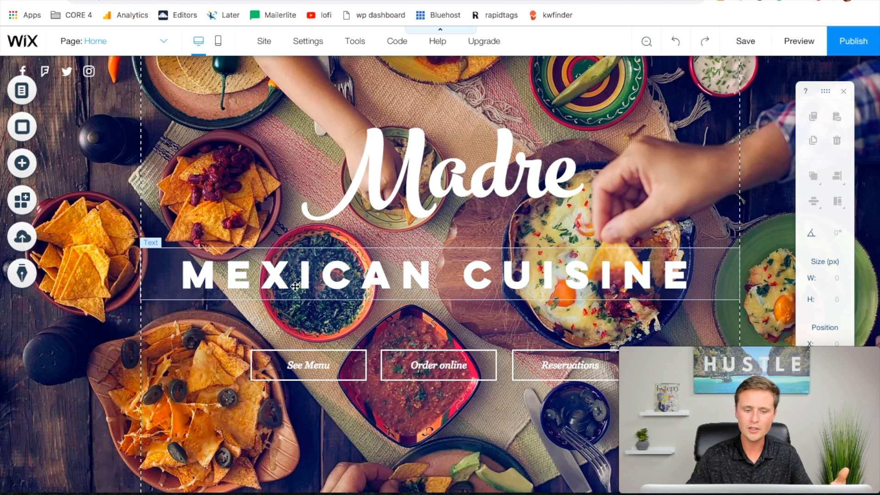
mouse_move(645, 284)
text(Taco Crazy)
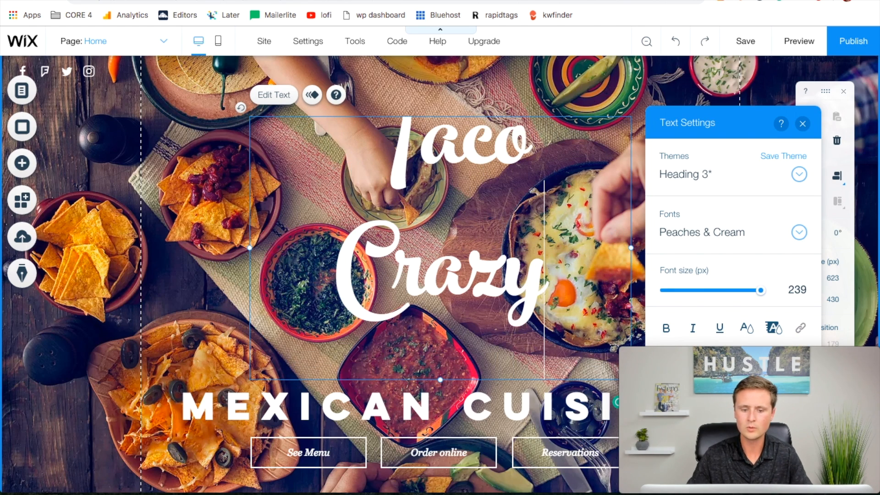
mouse_move(554, 287)
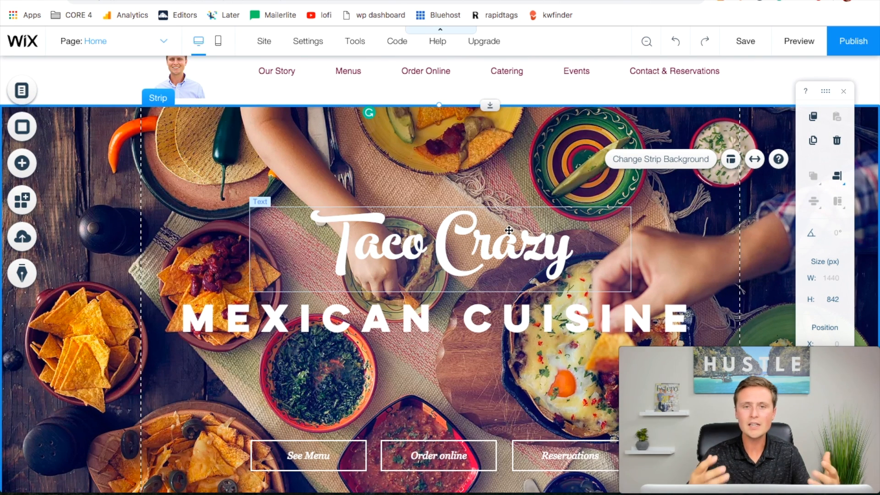
mouse_move(675, 41)
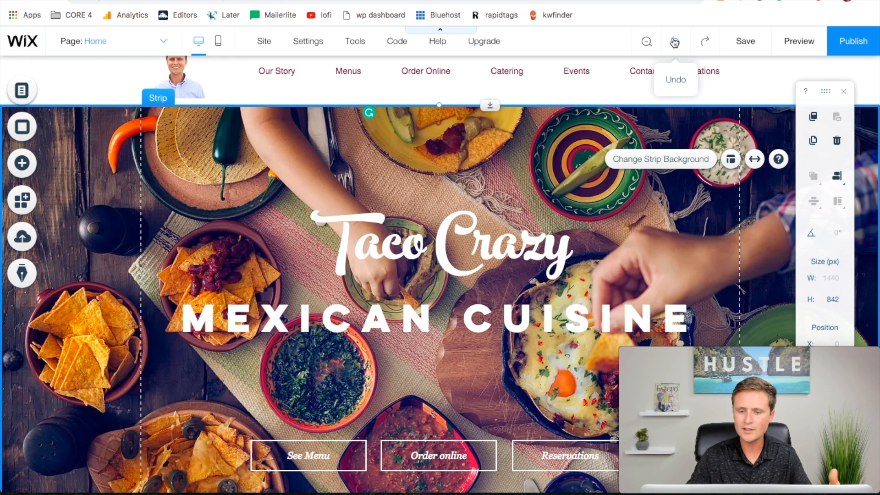
click(676, 42)
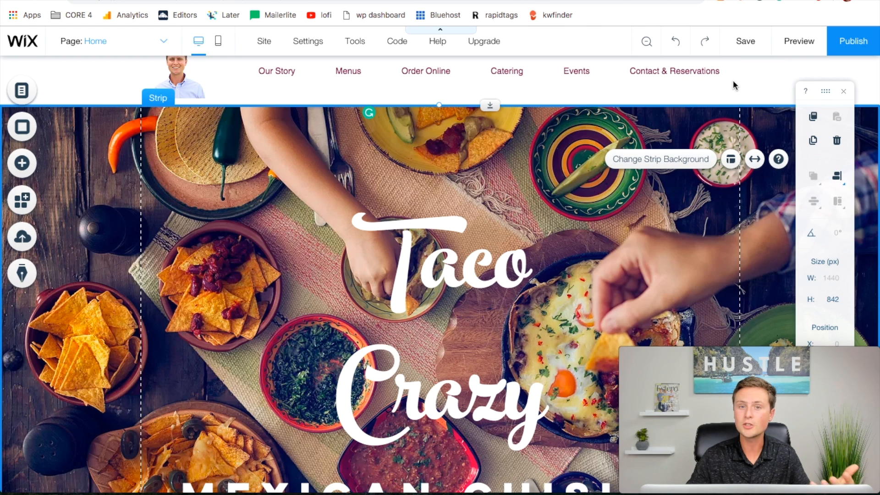
click(705, 41)
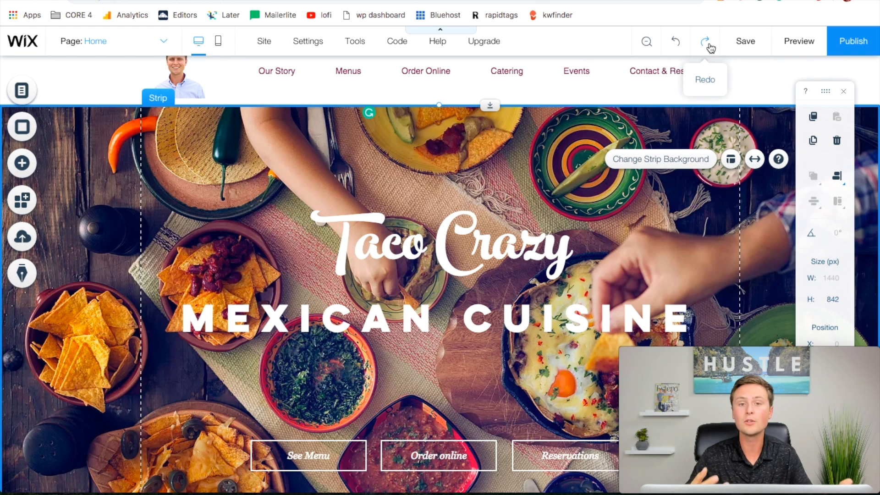
click(706, 42)
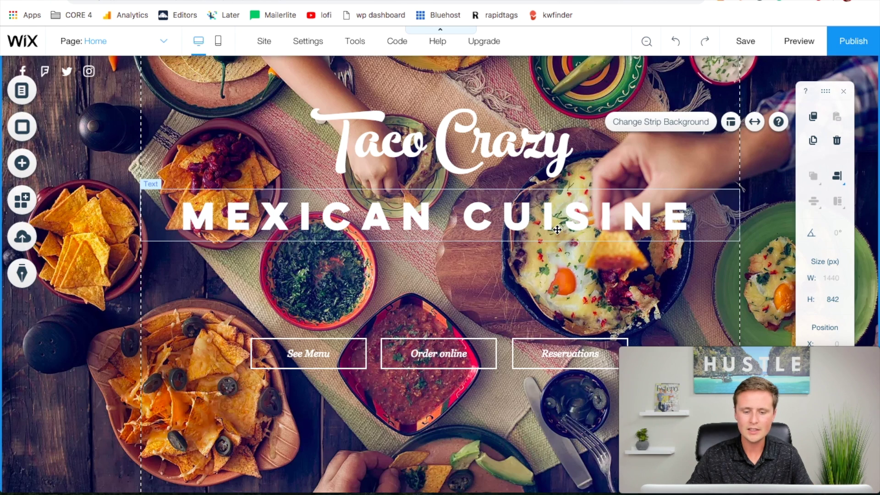
Change the See Menu hero button's text to View Menu.
scroll(down, 3)
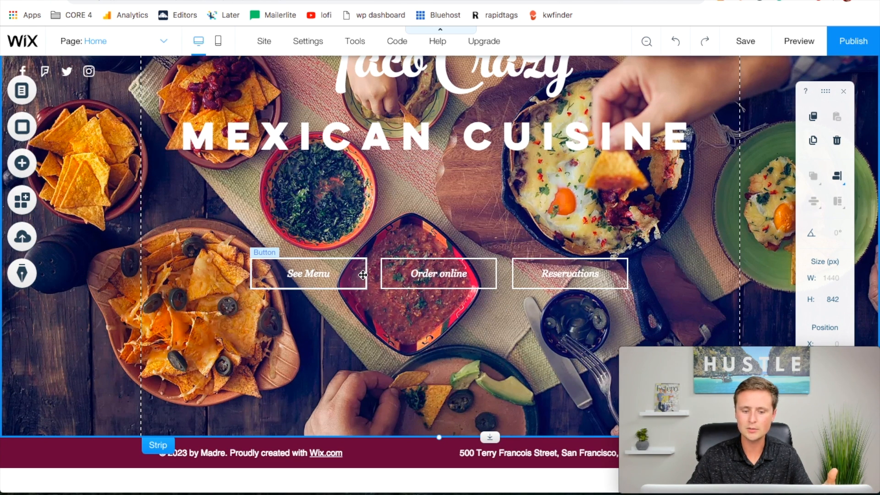
scroll(down, 3)
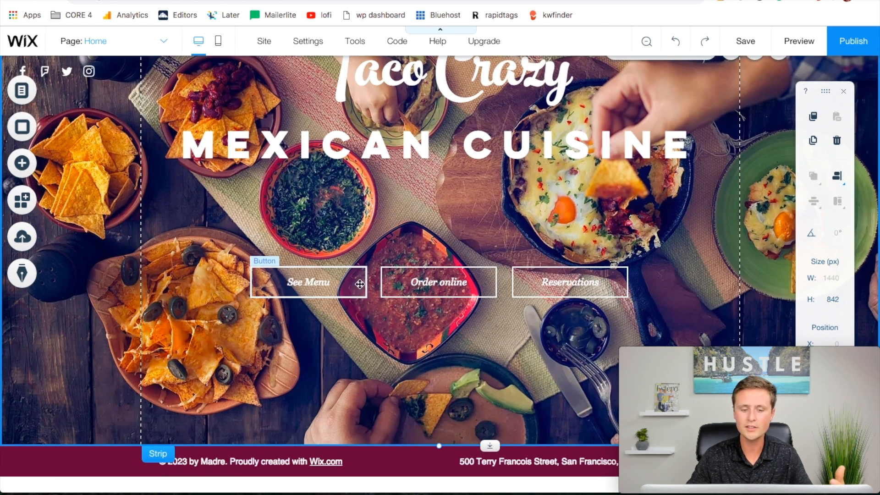
mouse_move(308, 287)
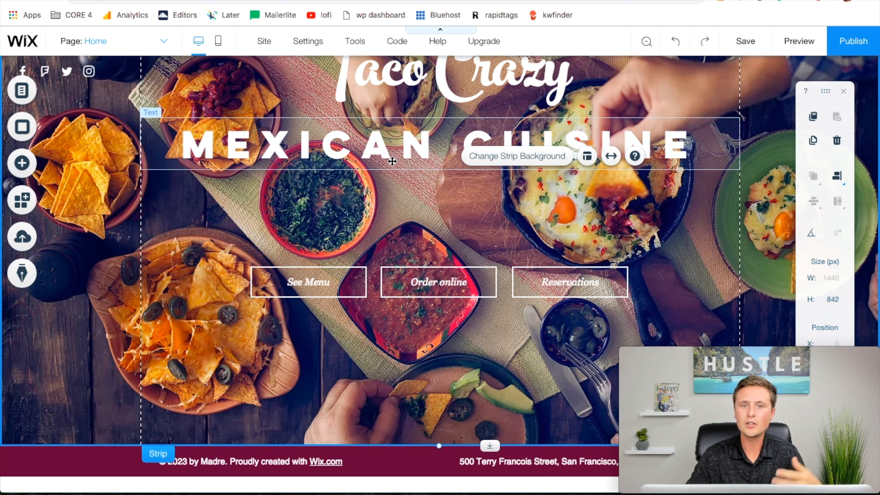
click(308, 281)
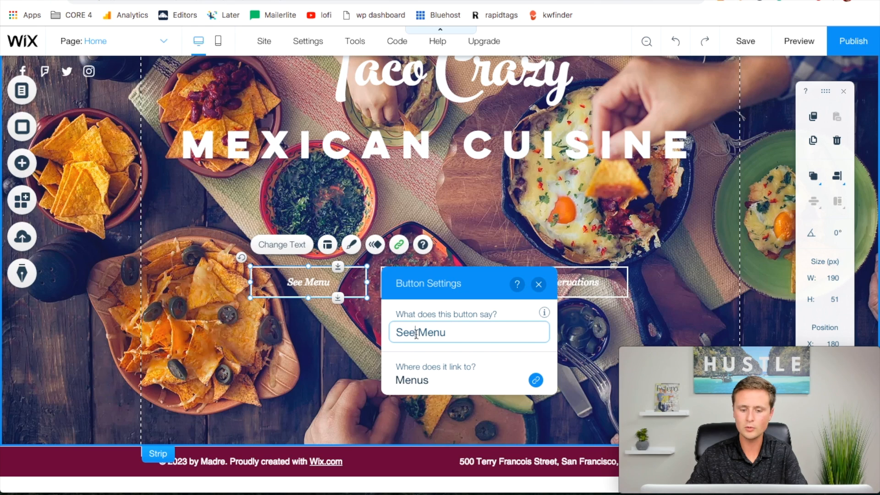
text(View Menu)
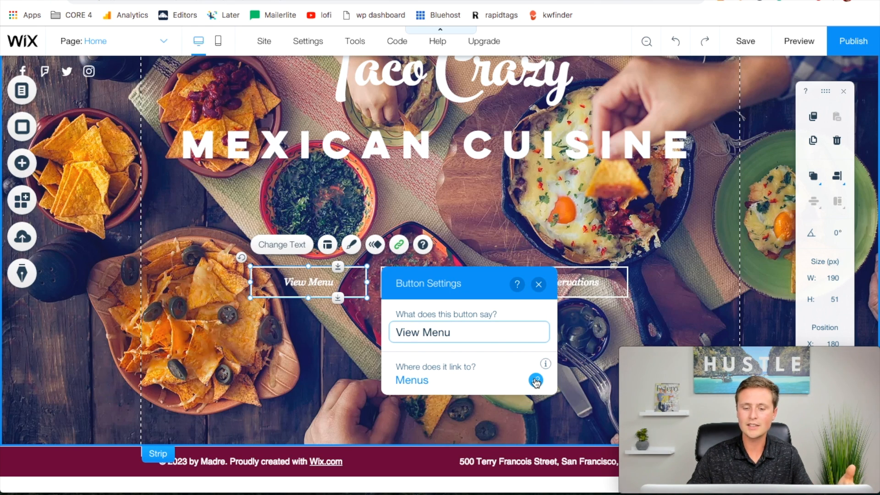
Confirm the button still links to the Menus page and close its settings.
click(535, 381)
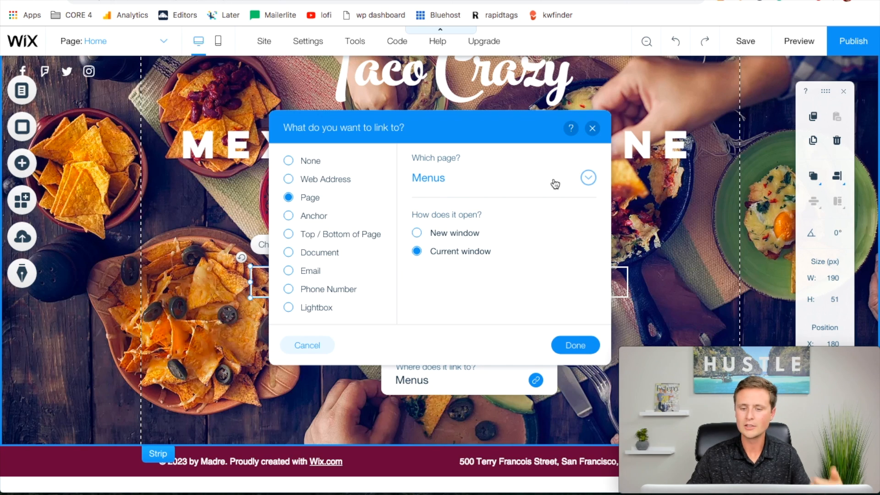
click(587, 178)
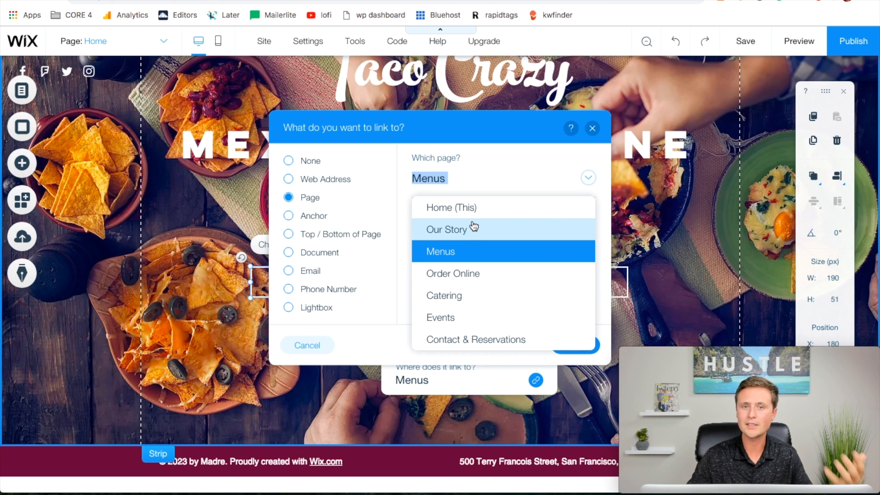
mouse_move(439, 263)
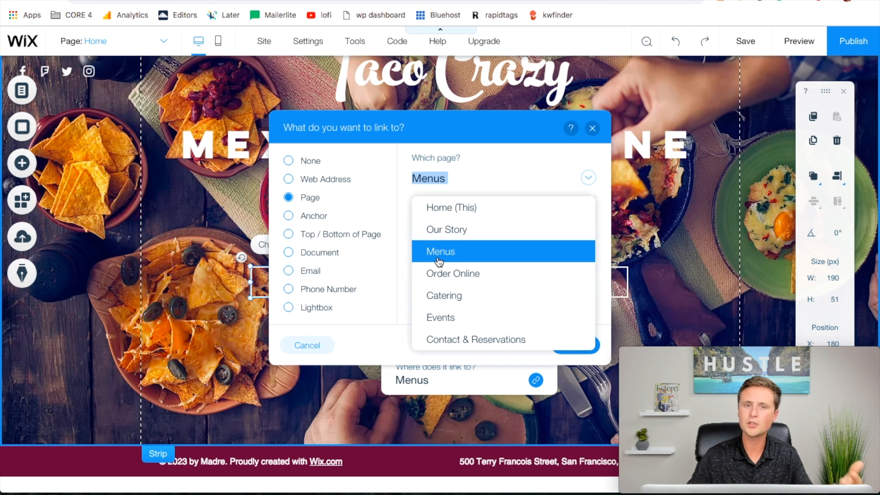
click(440, 251)
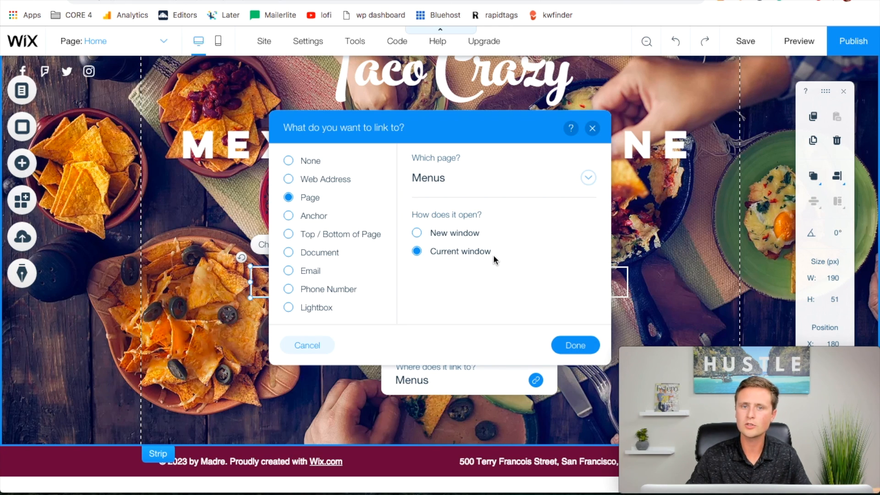
click(575, 344)
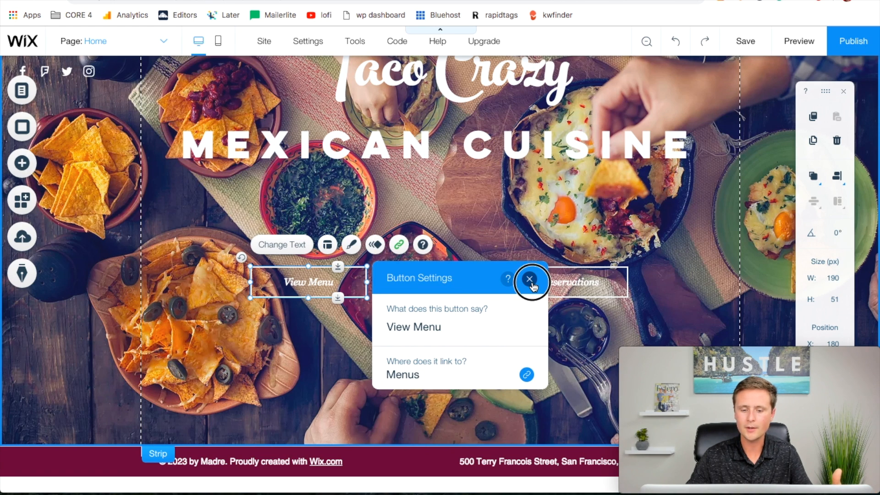
click(528, 280)
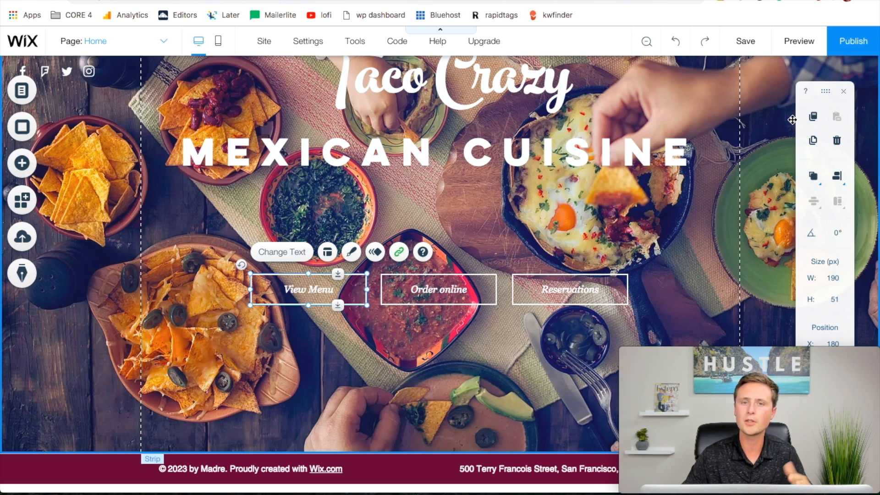
mouse_move(710, 213)
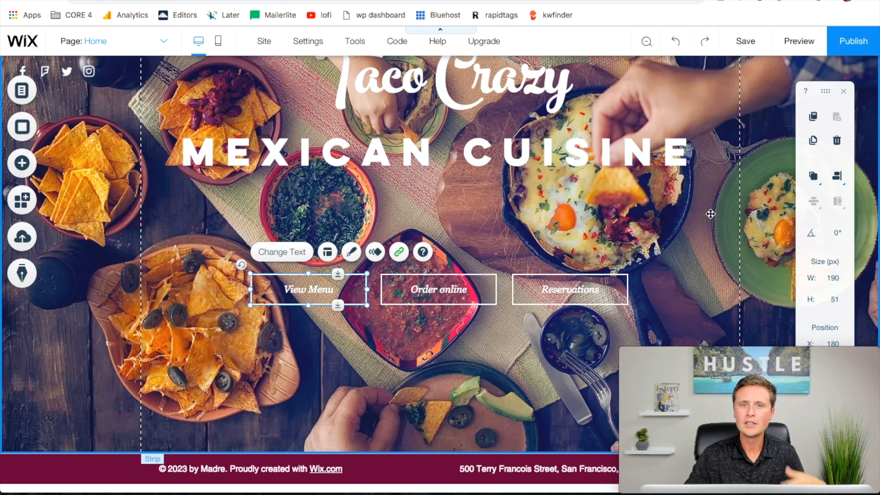
Preview the live homepage, return to editing and switch to the Our Story page.
scroll(up, 3)
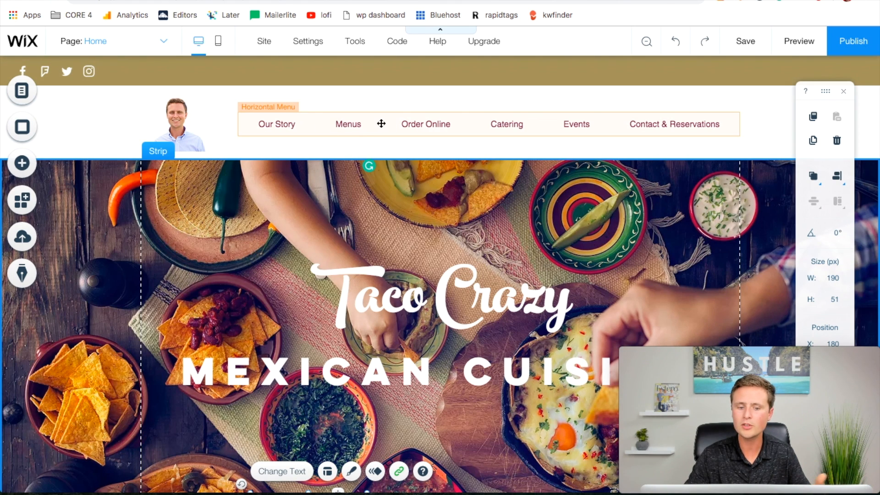
click(799, 42)
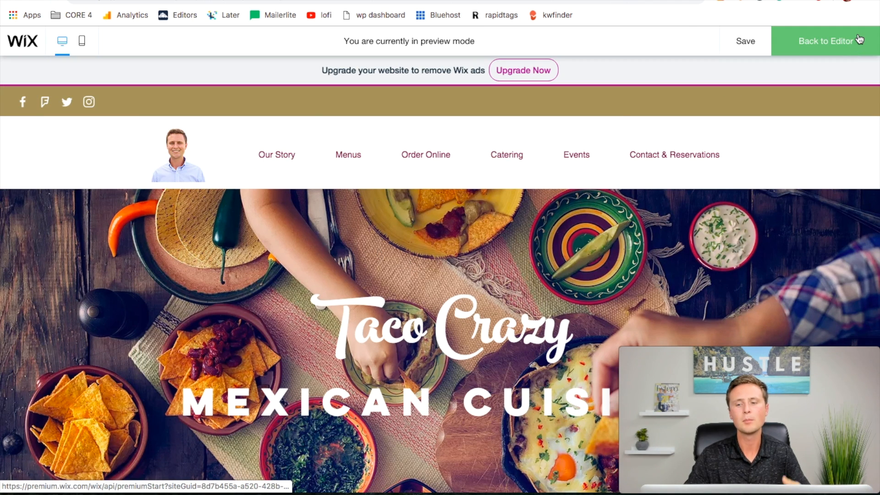
click(825, 41)
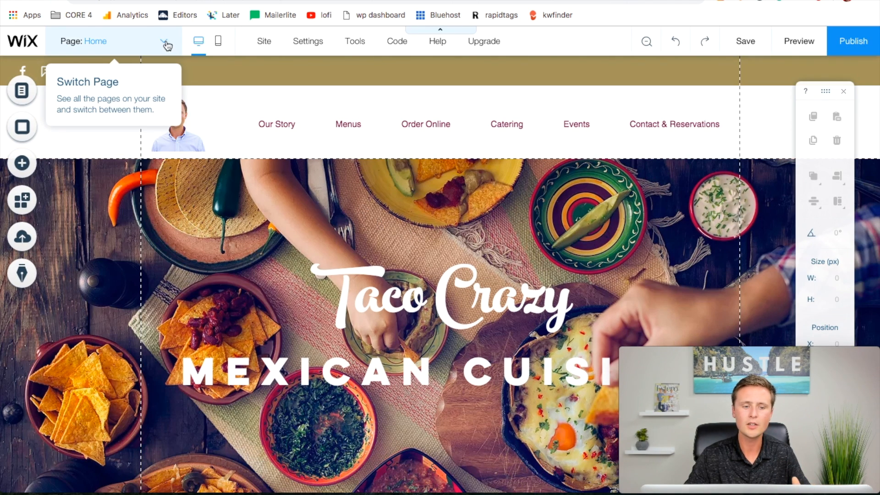
click(163, 41)
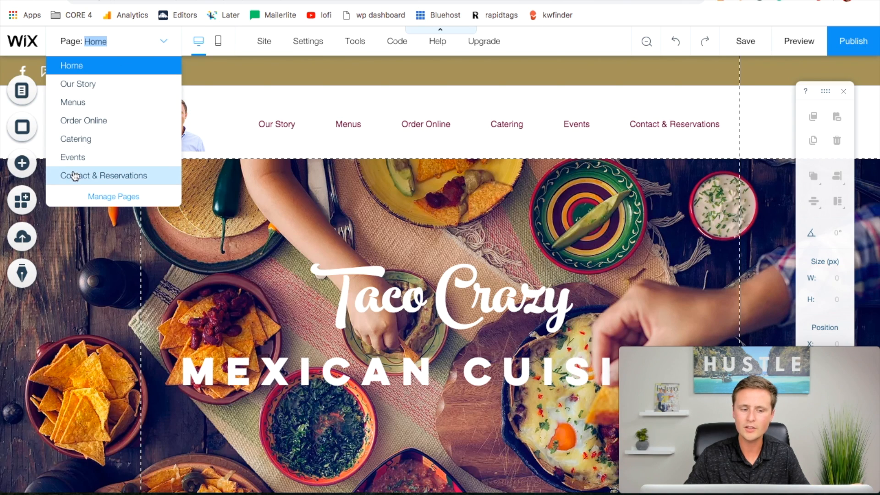
mouse_move(78, 83)
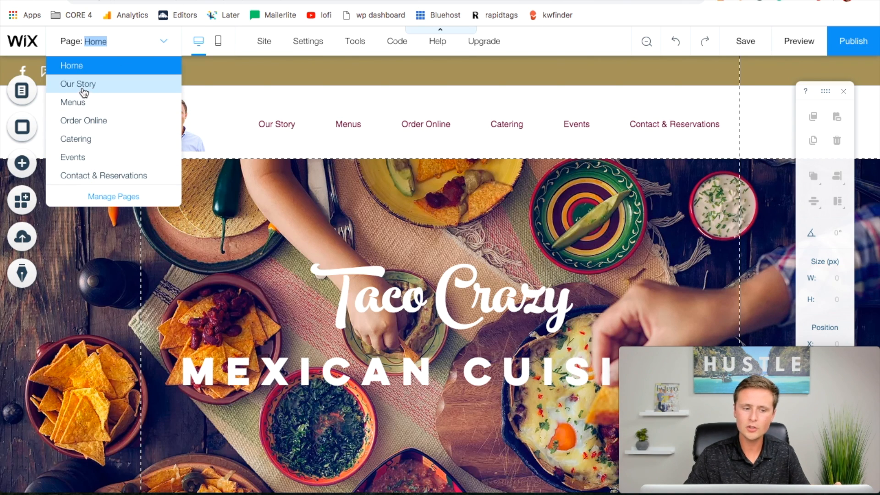
mouse_move(103, 175)
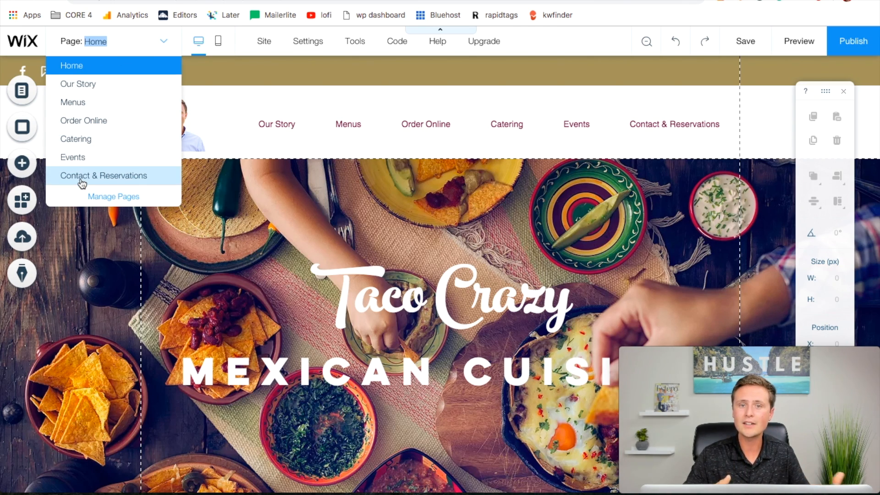
mouse_move(78, 84)
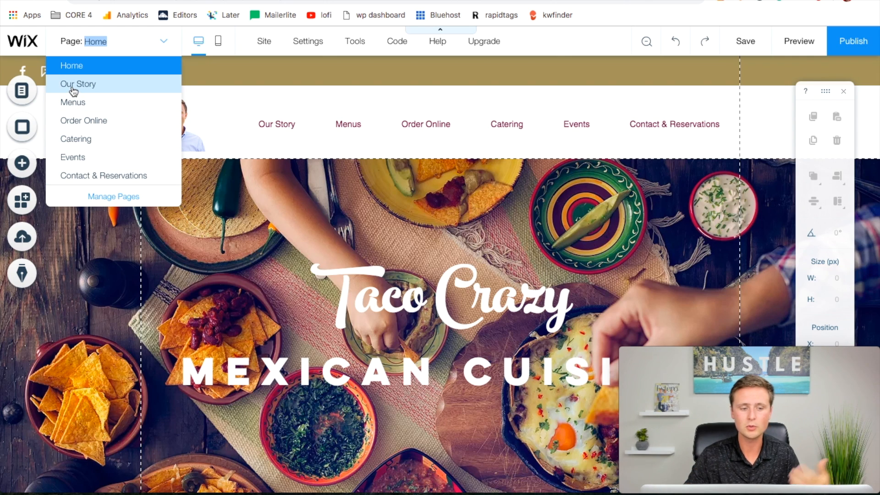
click(78, 84)
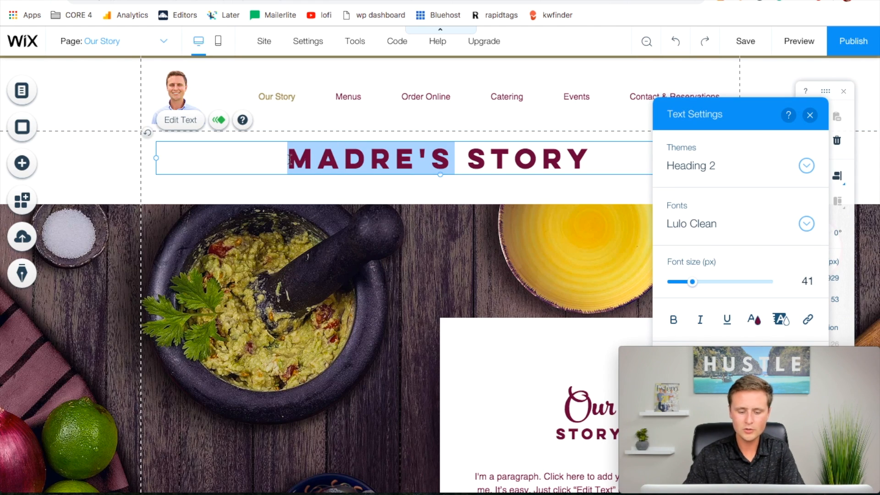
text(TACO CRAZY)
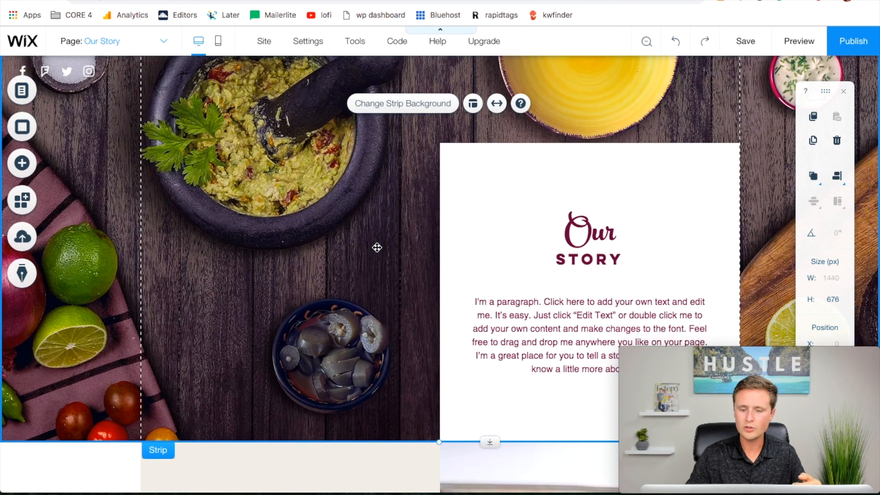
scroll(down, 3)
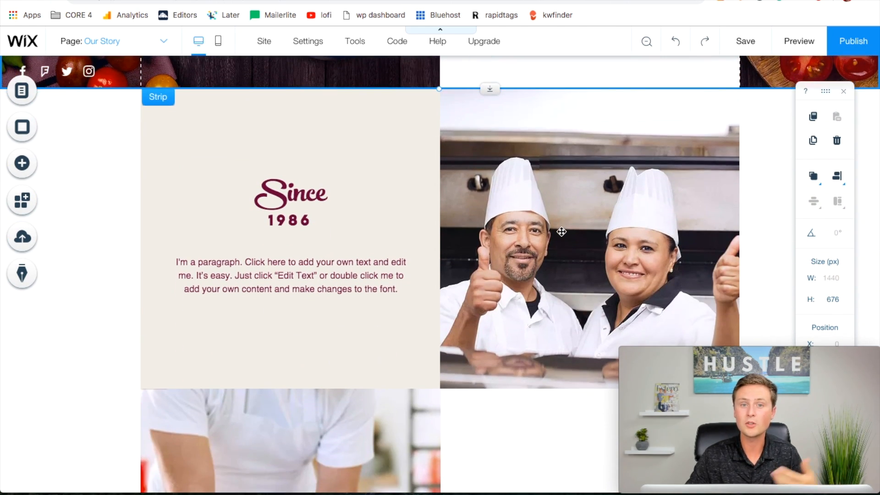
scroll(down, 3)
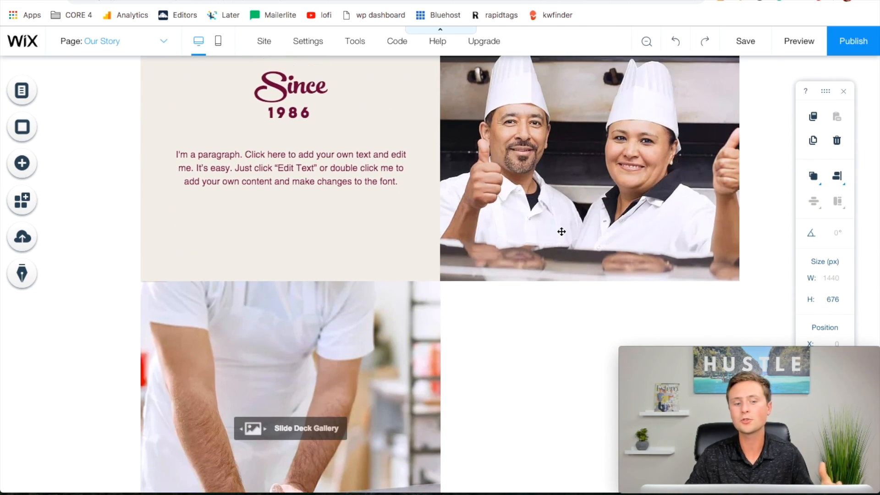
scroll(down, 3)
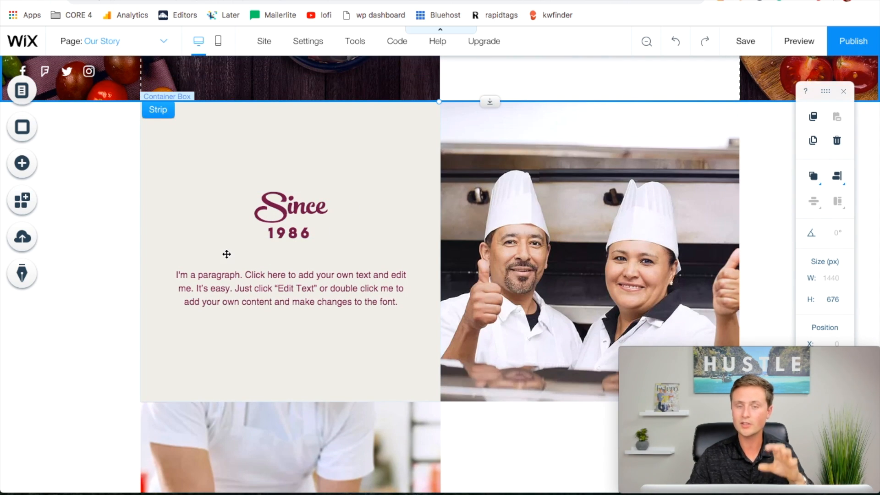
Select the Since 1986 heading with its paragraph and paste a copy beside the dough-kneading photo.
click(291, 214)
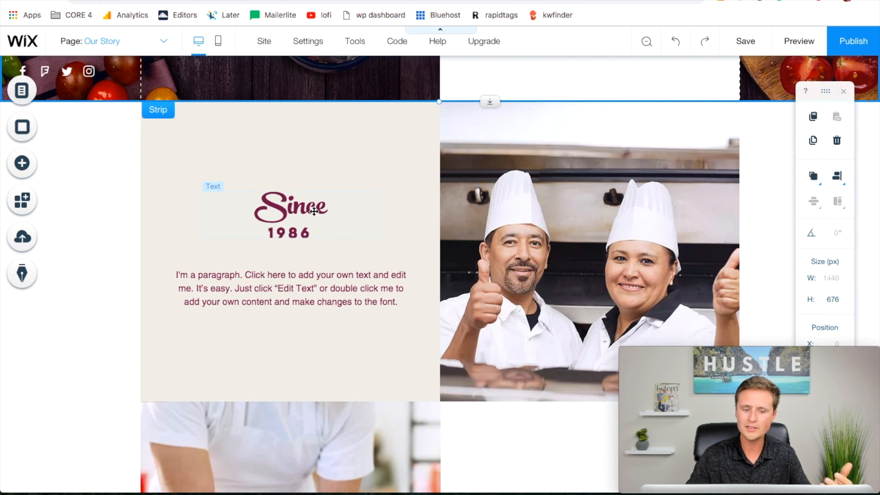
click(291, 215)
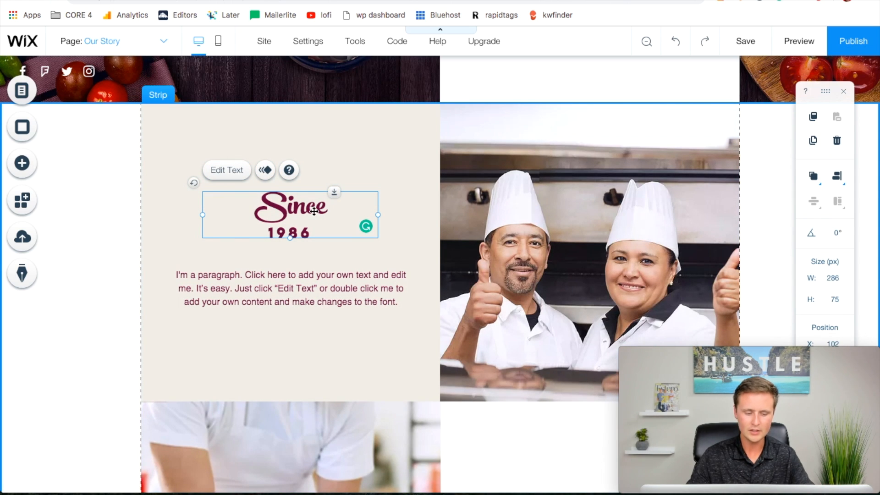
mouse_move(290, 288)
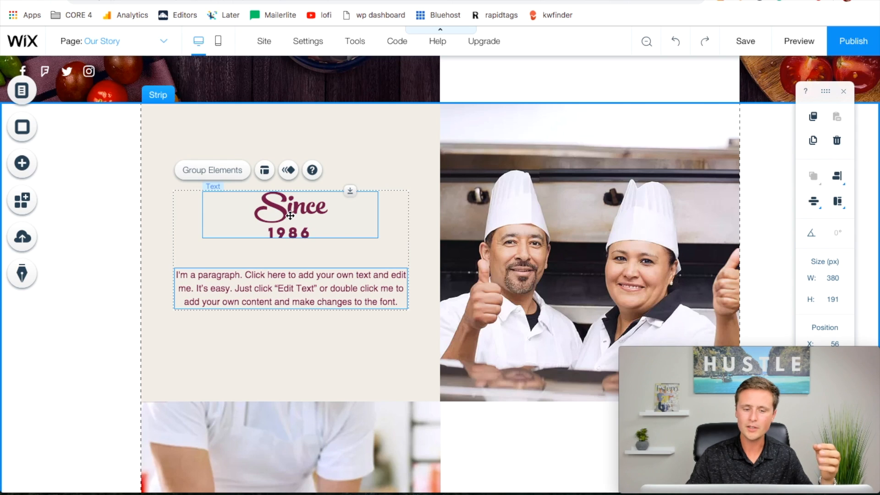
mouse_move(331, 183)
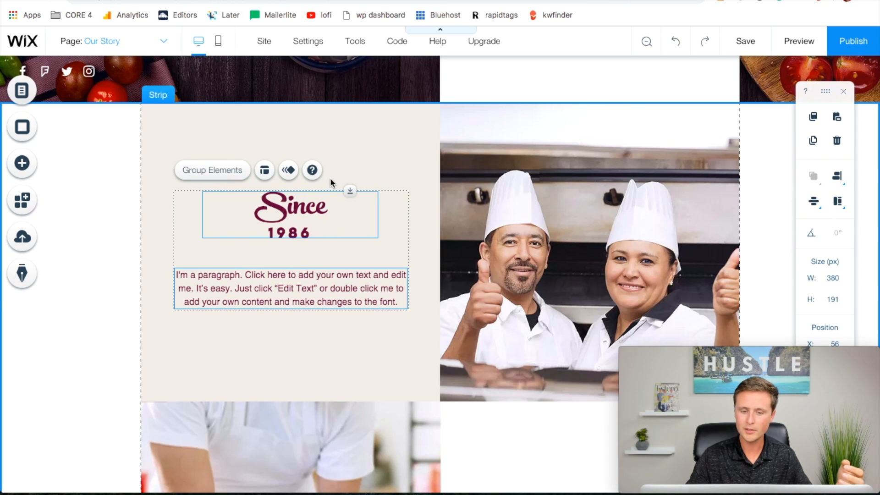
scroll(down, 3)
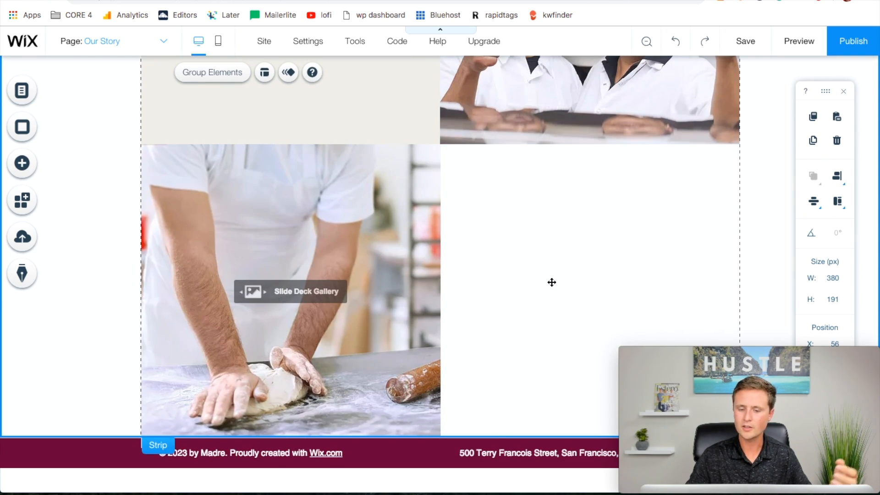
right_click(551, 282)
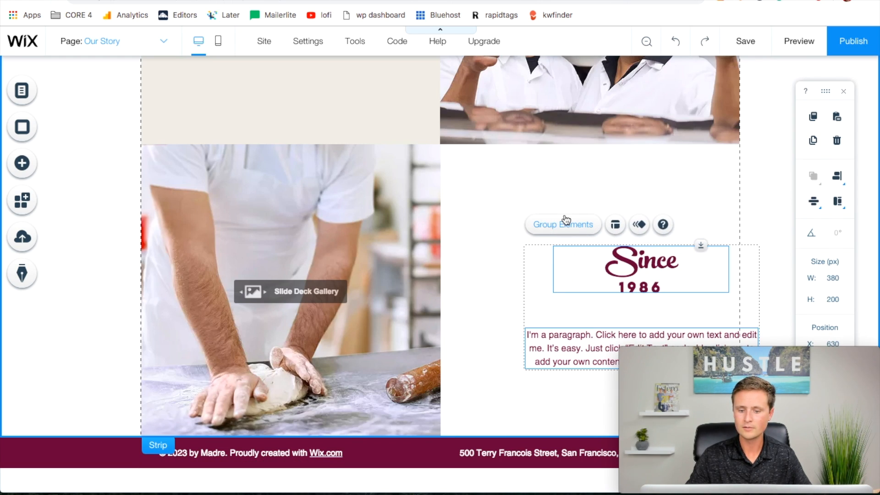
mouse_move(645, 269)
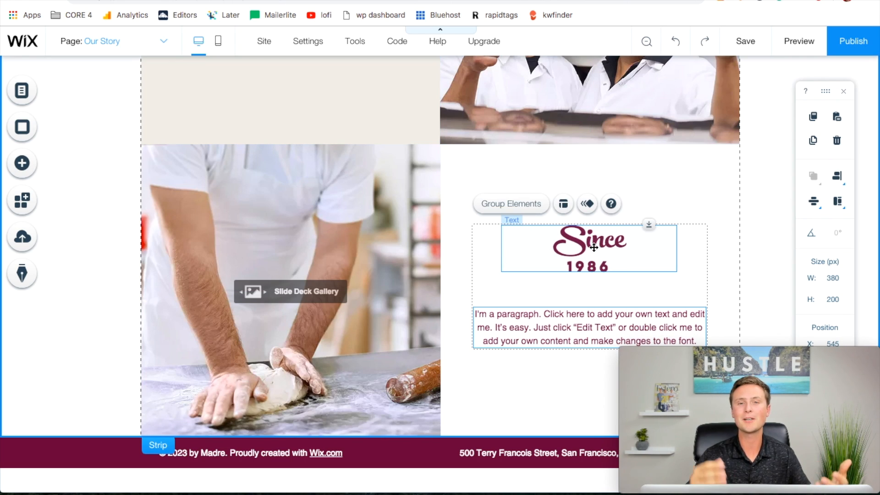
scroll(up, 3)
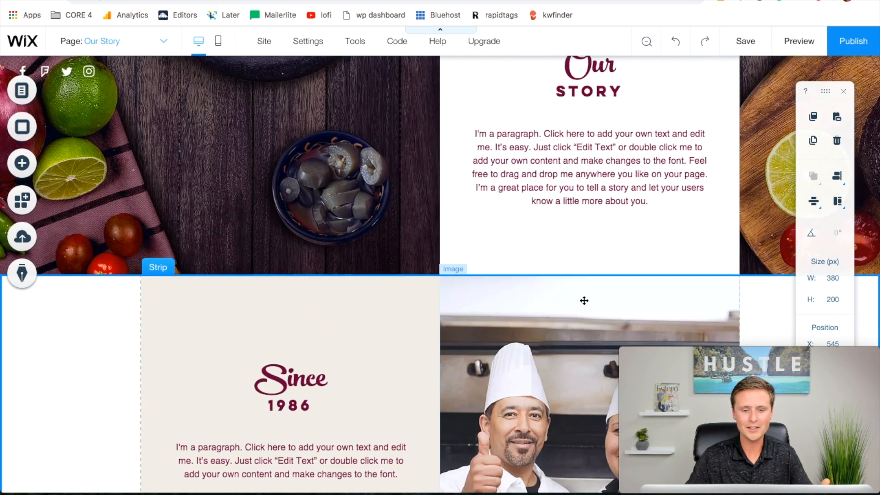
On the Home page, choose an image background for the hero strip behind the Taco Crazy title.
click(163, 42)
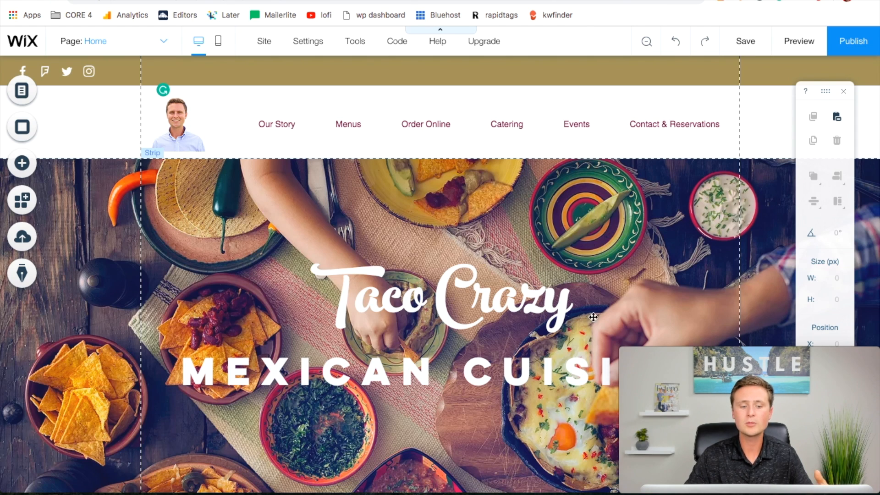
mouse_move(447, 253)
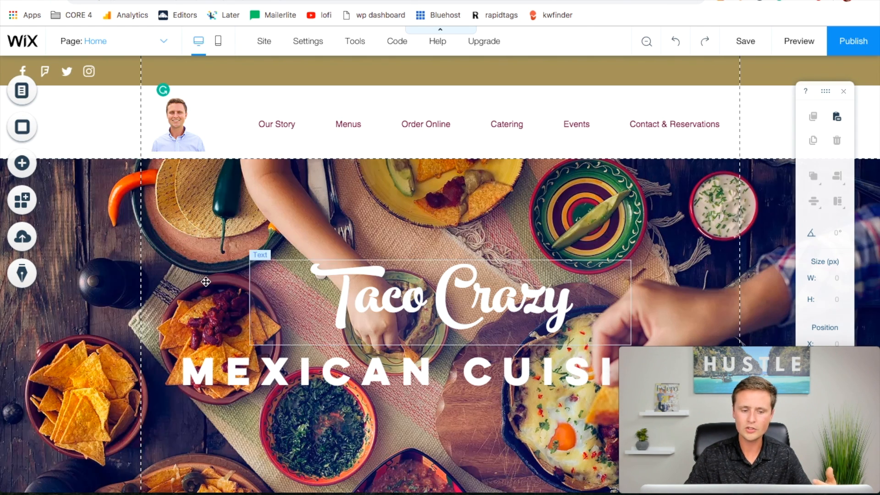
mouse_move(364, 301)
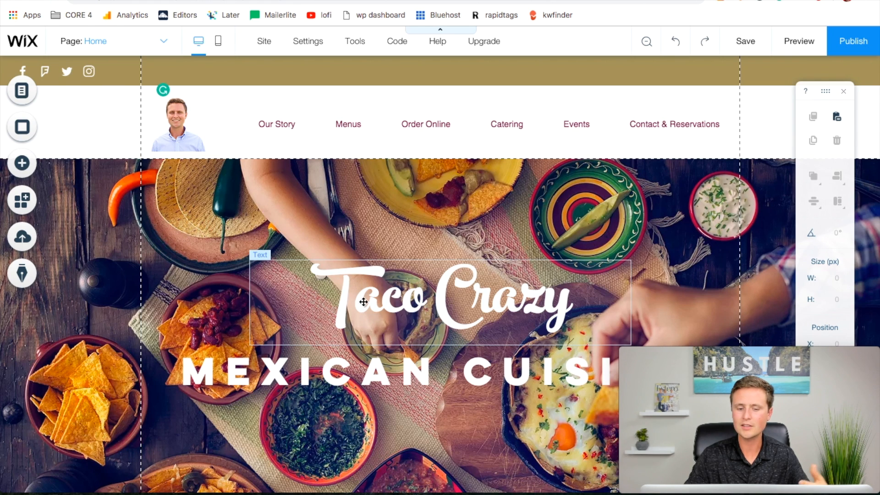
click(182, 211)
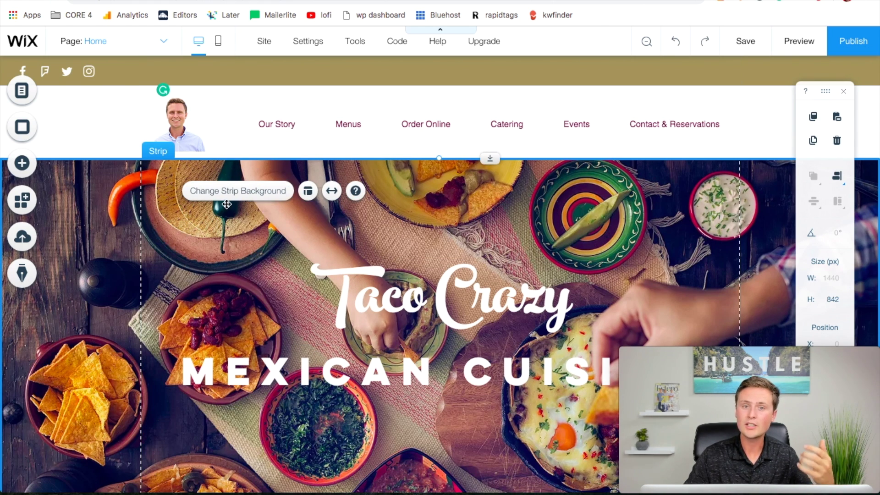
click(238, 190)
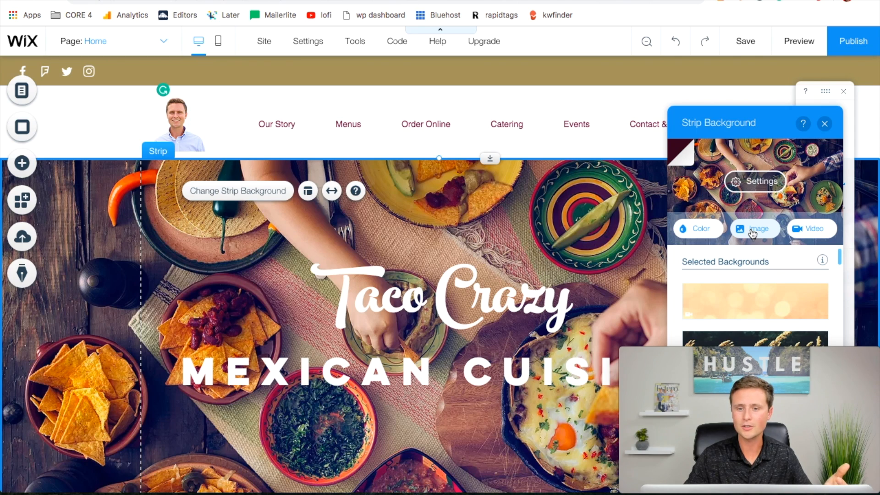
click(754, 228)
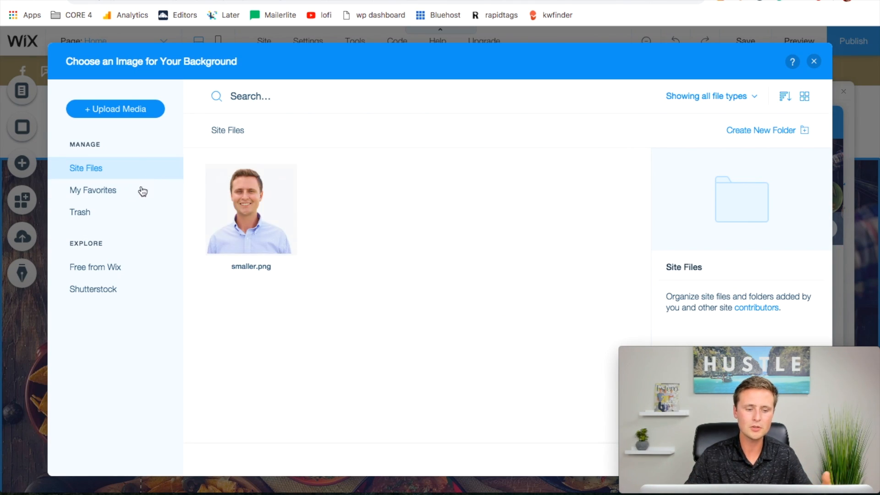
From Free from Wix images, search 'taco' and apply the Mexican Meal photo as the hero background.
click(94, 267)
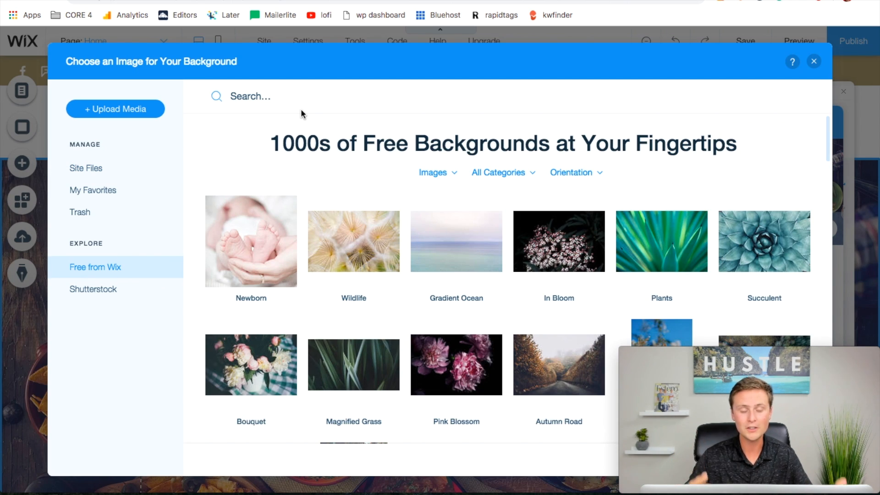
click(246, 97)
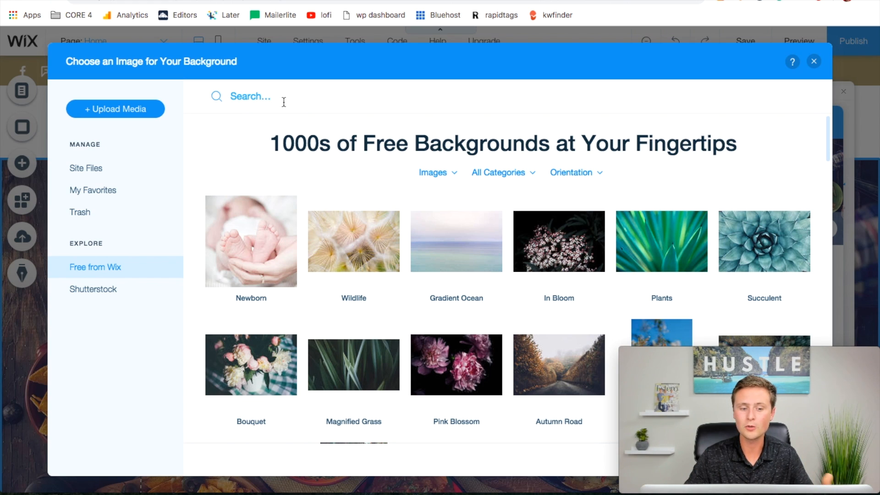
text(taco)
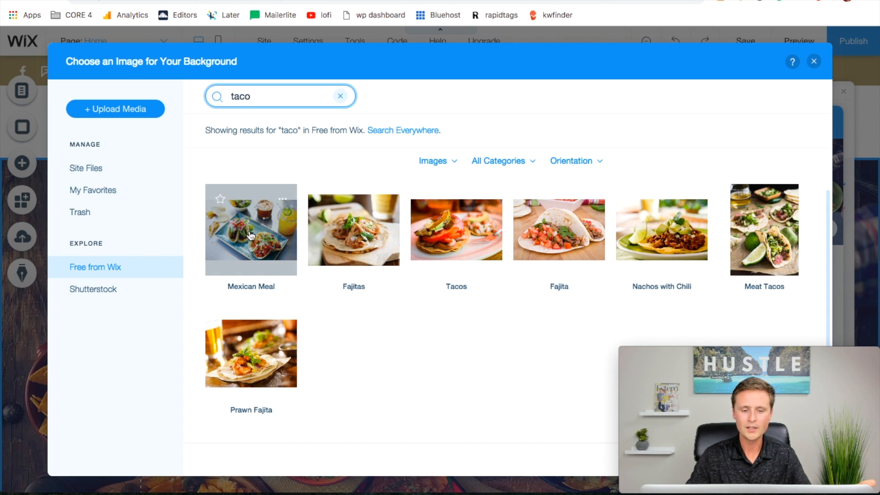
click(251, 229)
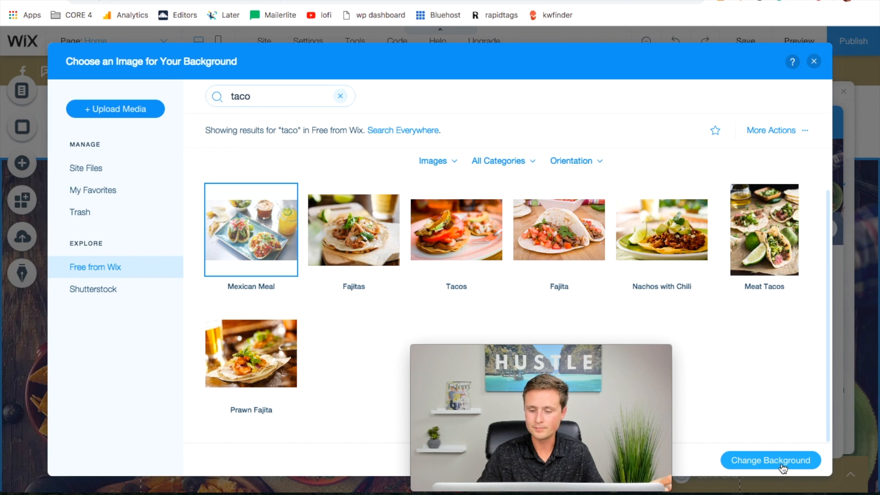
click(770, 460)
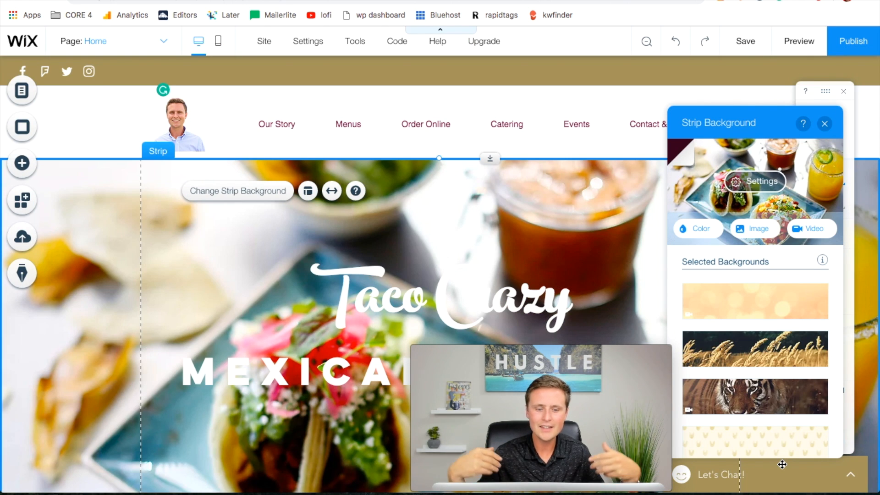
Set the colour behind the hero image to black, dimming the taco photo, and close Image Settings.
scroll(down, 3)
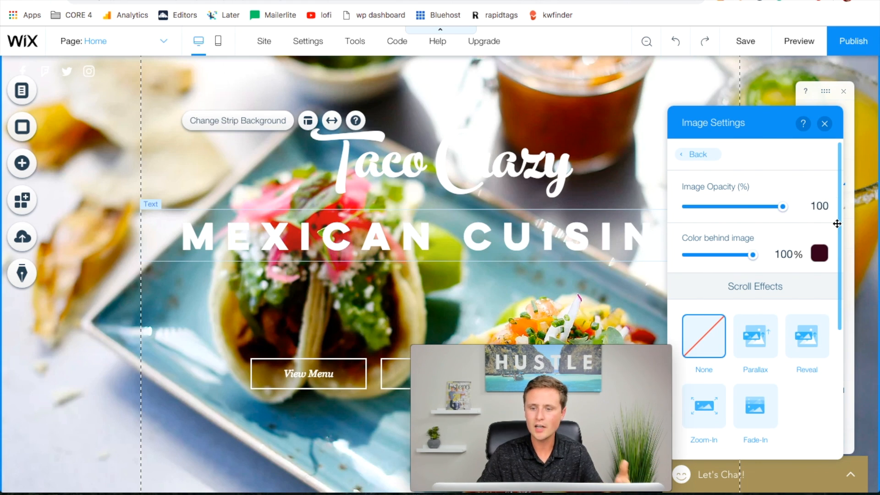
click(818, 254)
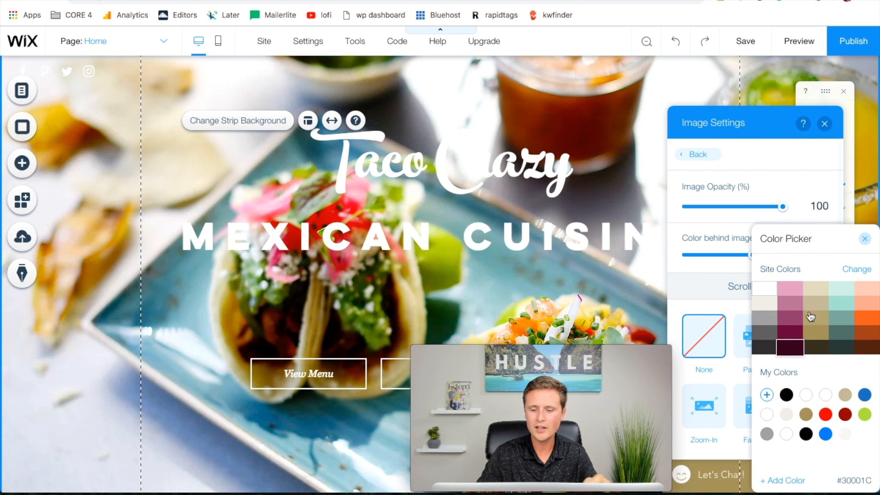
click(786, 394)
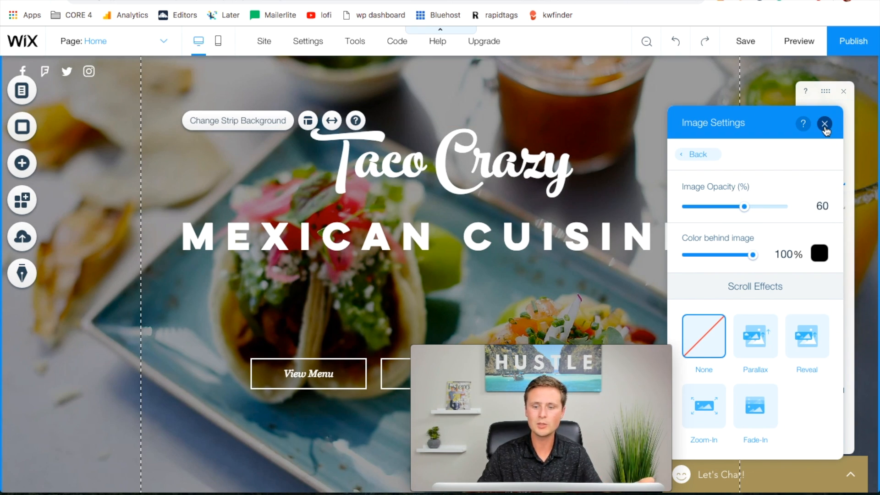
click(825, 123)
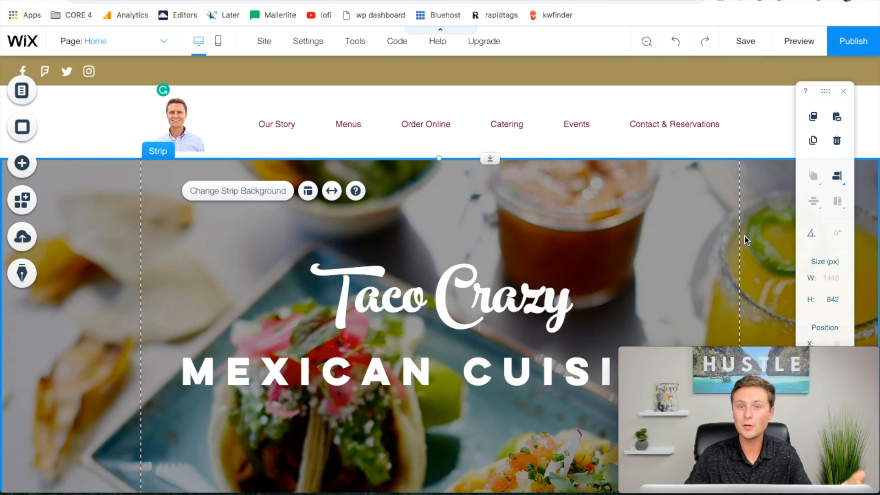
Edit the footer copyright to read only '© 2023 by Madre.', removing 'Proudly created with Wix.com'.
scroll(down, 3)
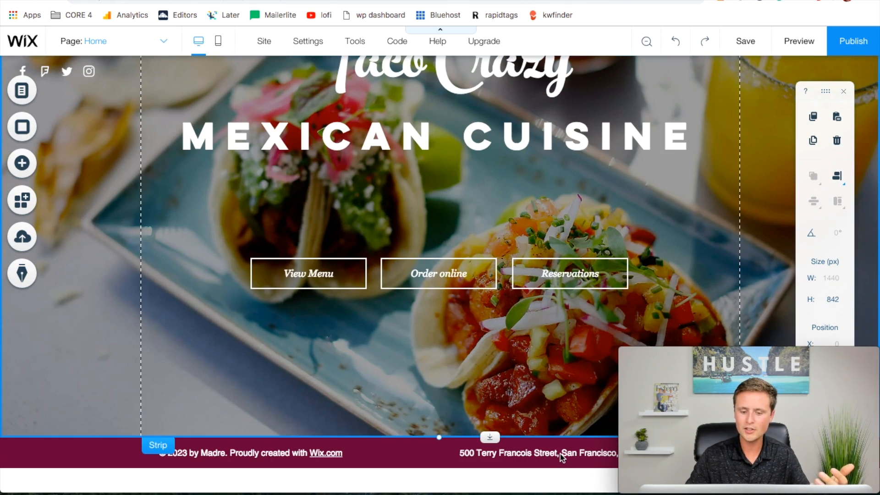
click(536, 453)
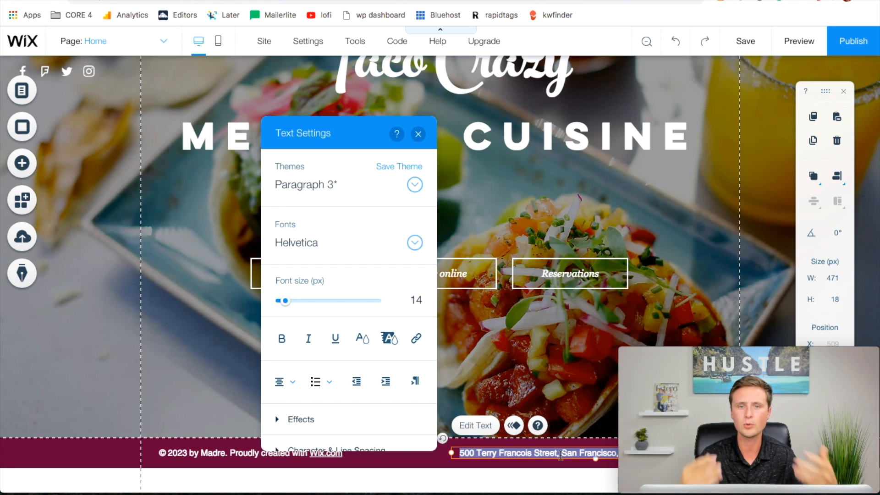
click(418, 134)
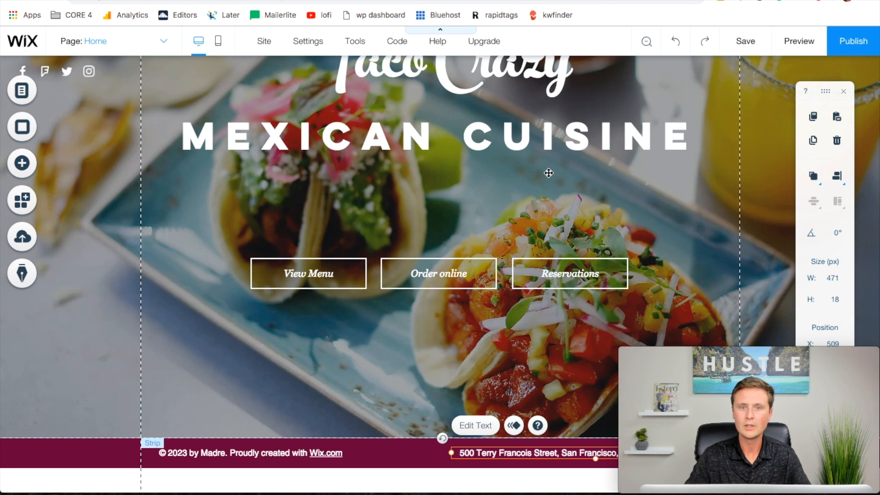
click(250, 453)
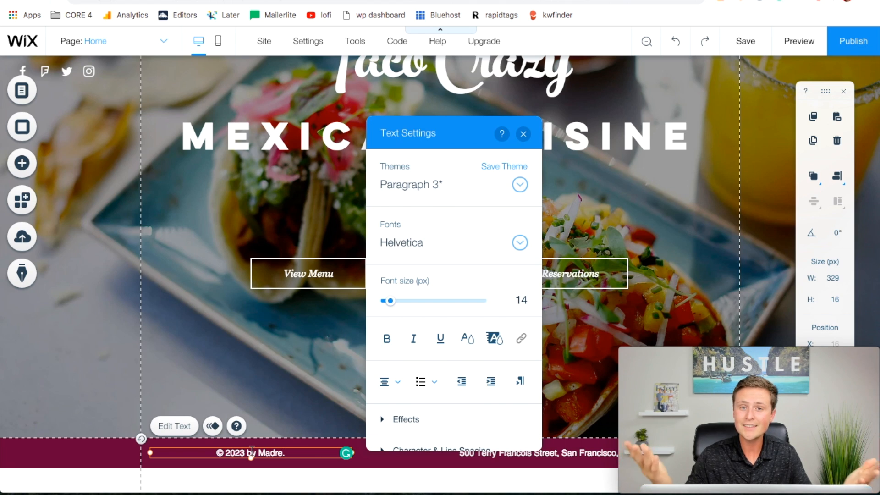
click(523, 134)
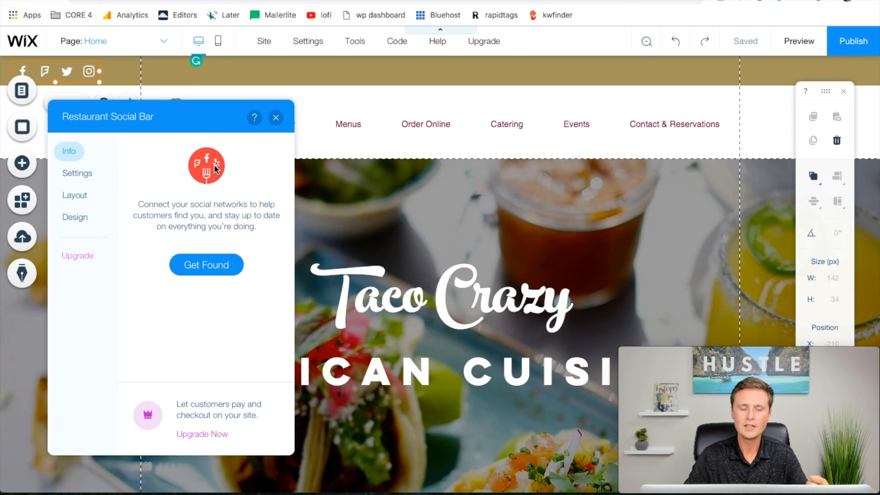
Show Facebook, Foursquare, Yelp and Twitter in the Restaurant Social Bar and close its settings.
click(77, 173)
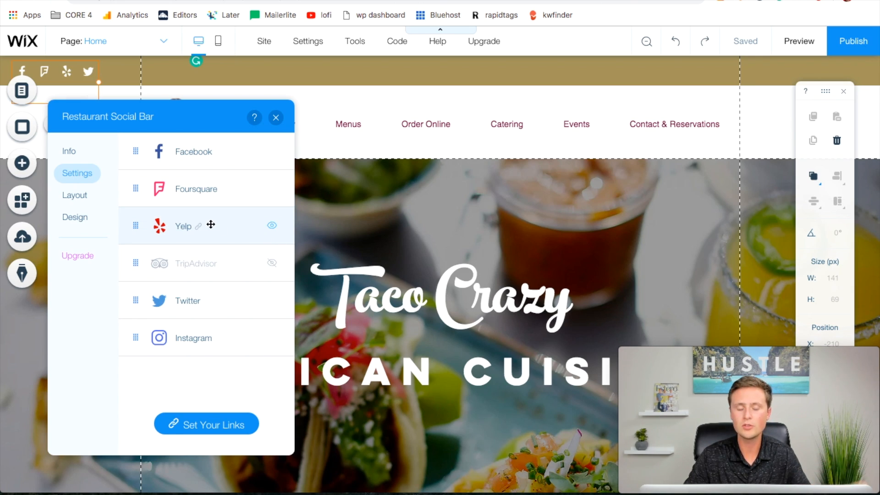
mouse_move(218, 424)
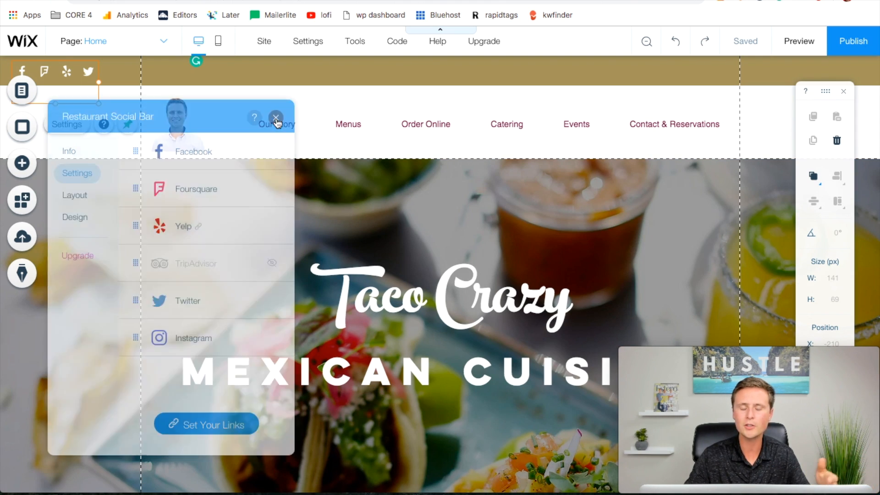
click(276, 117)
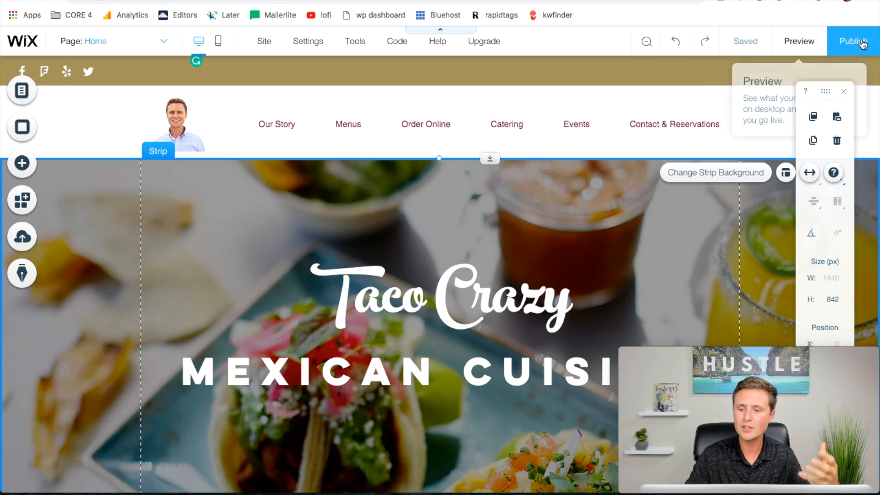
Publish the site, view the live wixsite.com version, and return to the editor.
click(854, 41)
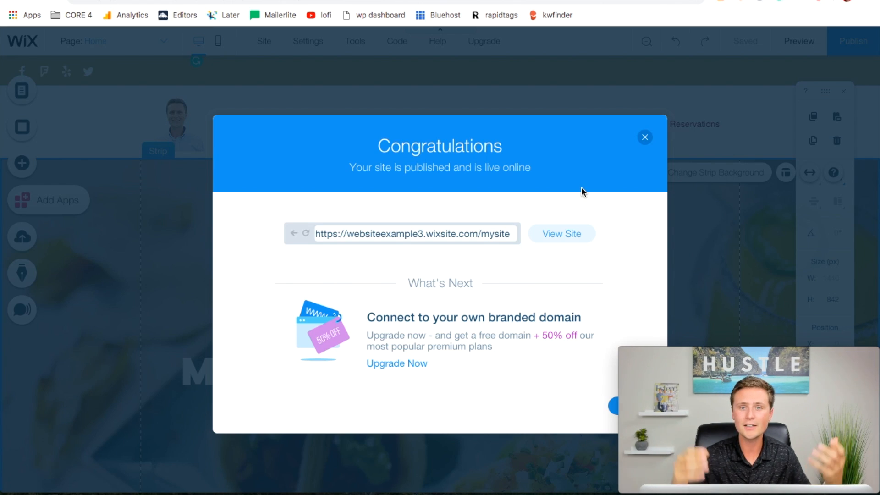
mouse_move(521, 210)
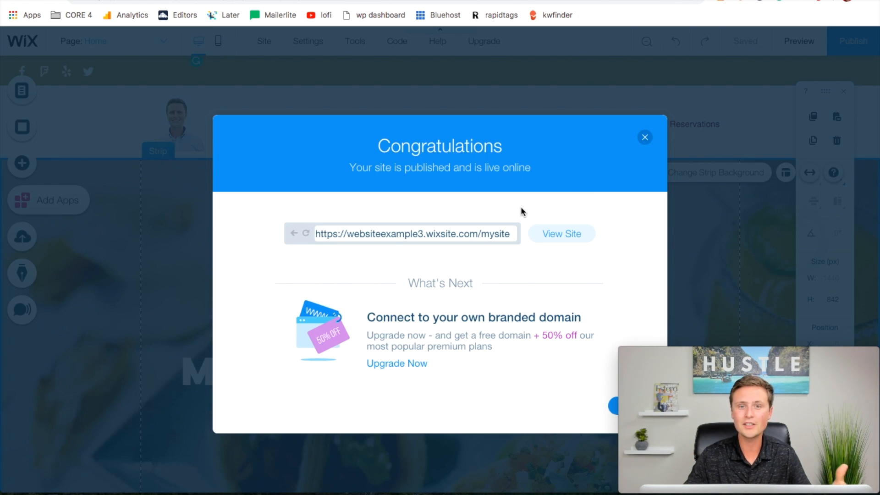
mouse_move(561, 234)
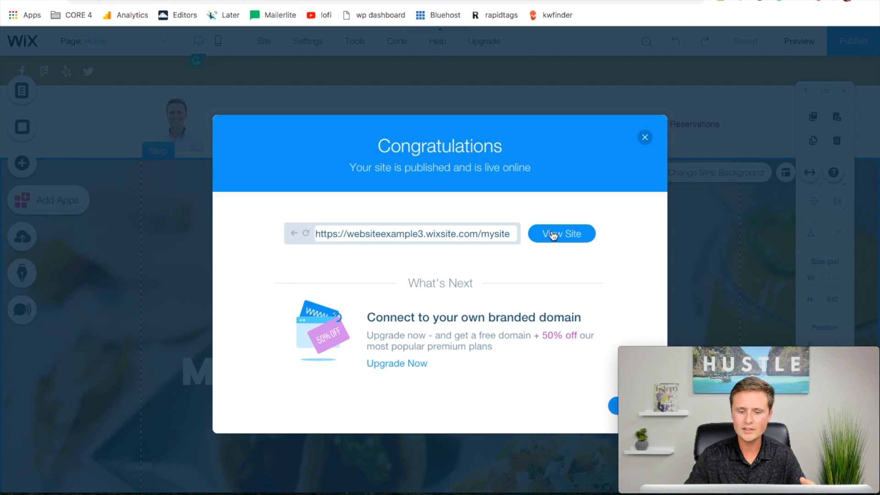
click(561, 234)
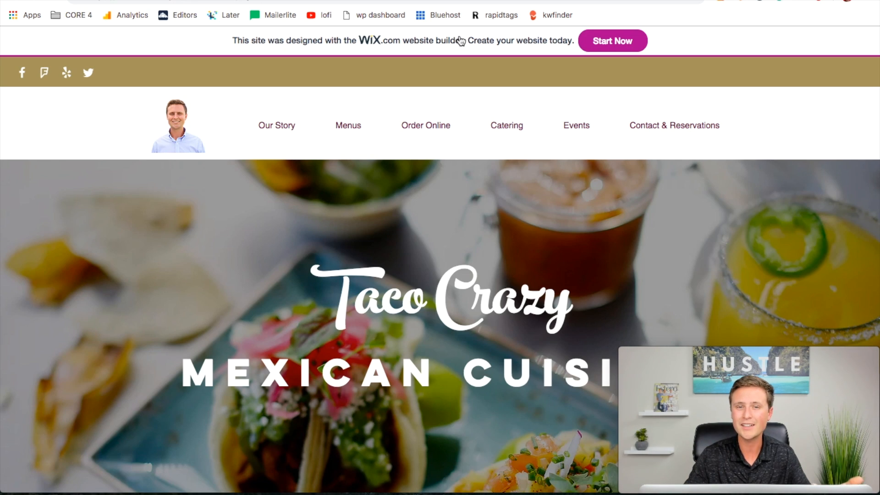
scroll(down, 3)
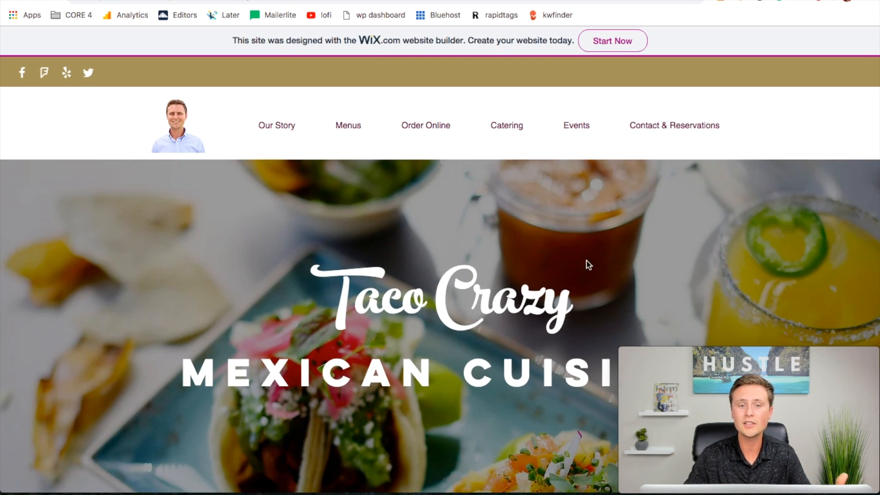
click(853, 40)
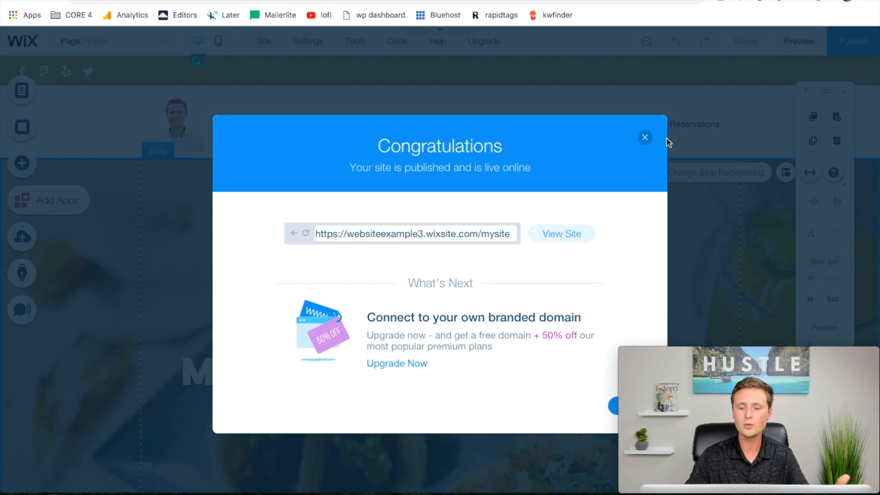
Dismiss the publish confirmation and bring up the premium plans showing Website plans.
click(645, 136)
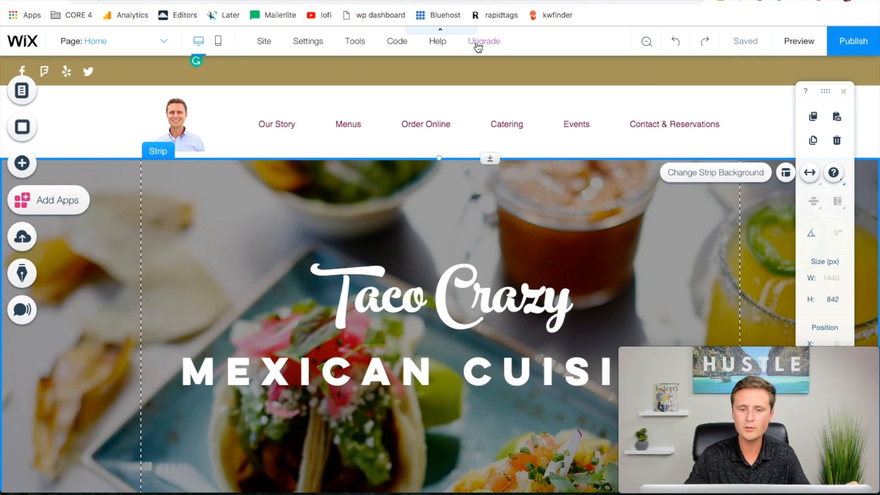
click(484, 42)
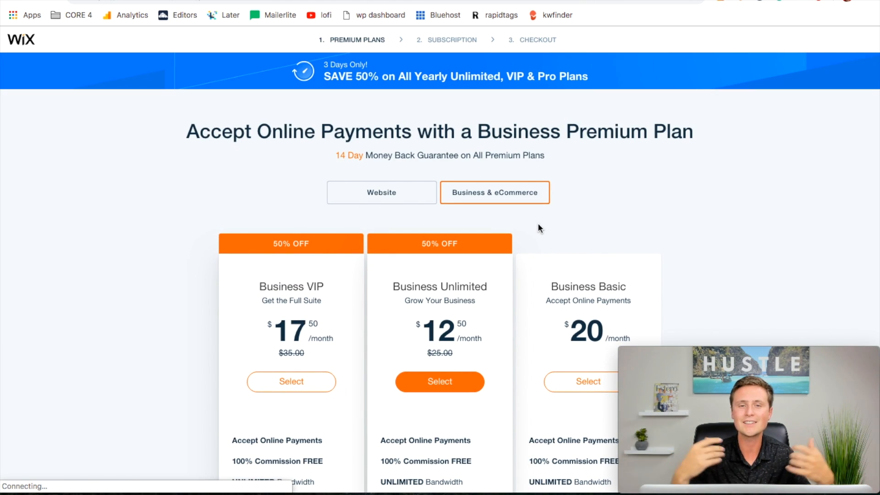
mouse_move(661, 187)
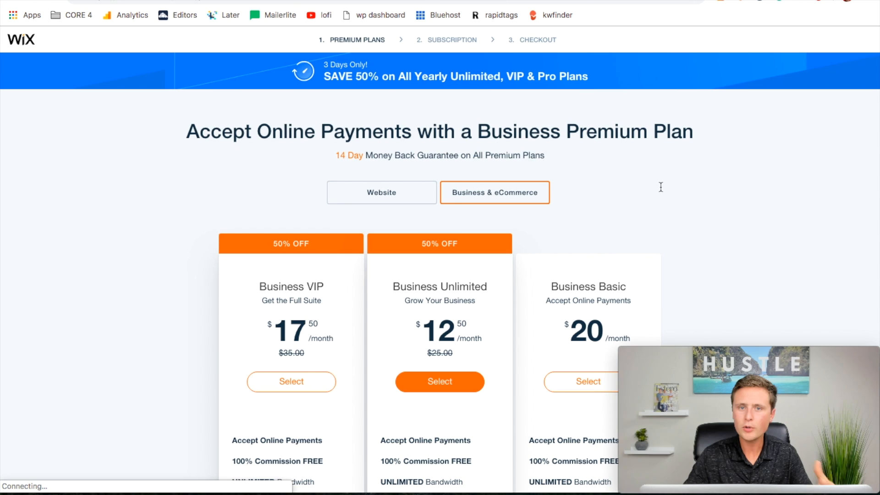
scroll(down, 3)
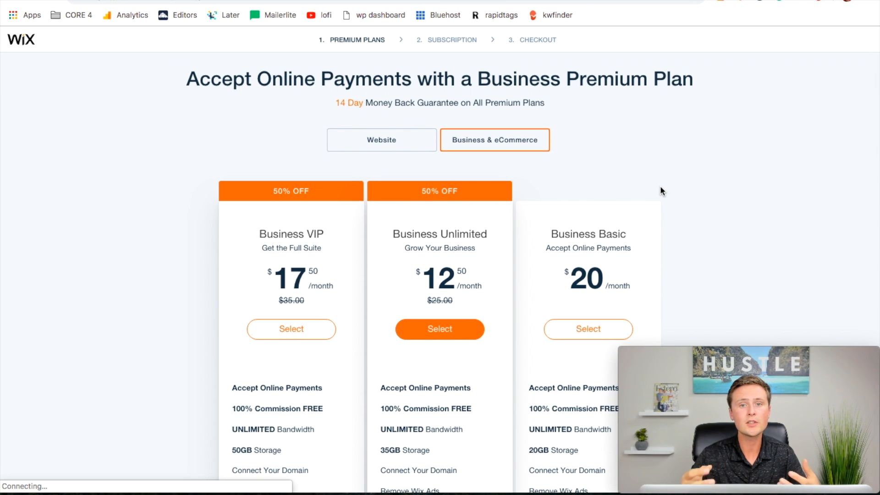
mouse_move(393, 146)
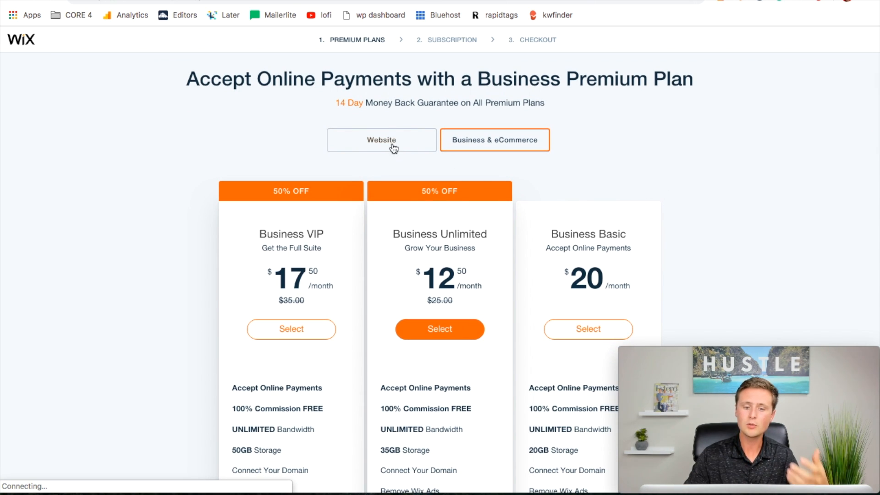
click(381, 140)
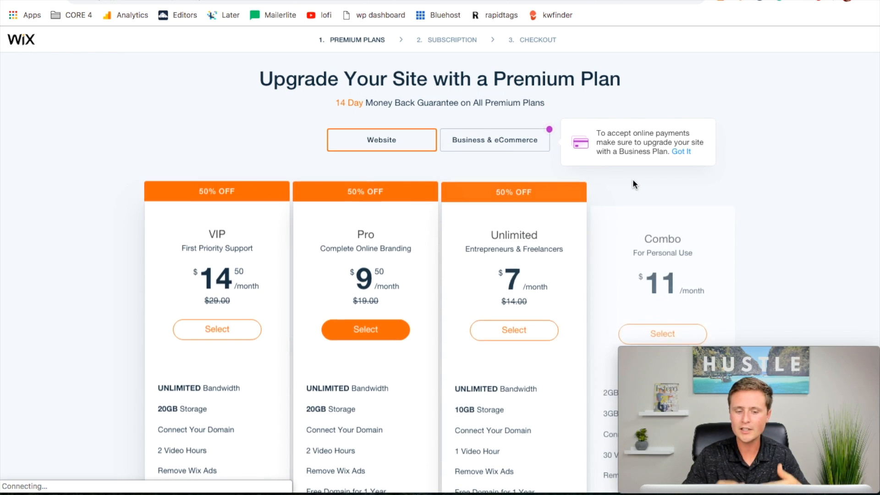
Compare the Business & eCommerce plans against the Website premium plans.
scroll(down, 3)
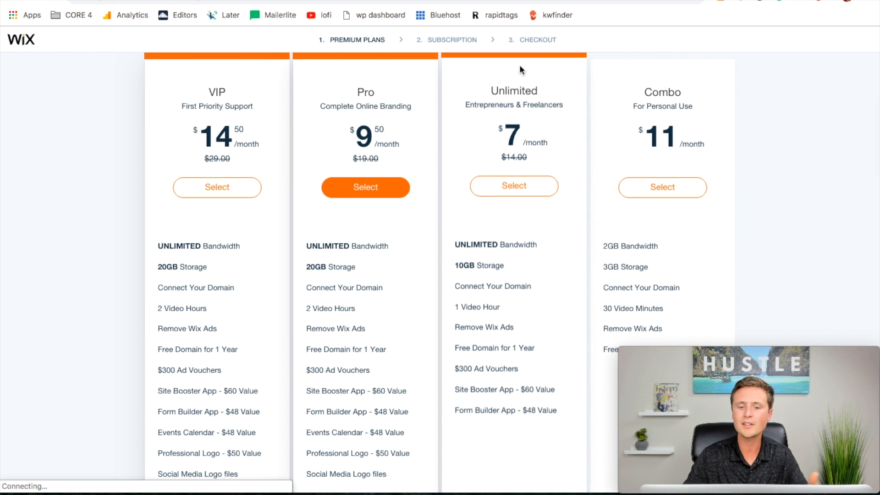
mouse_move(774, 115)
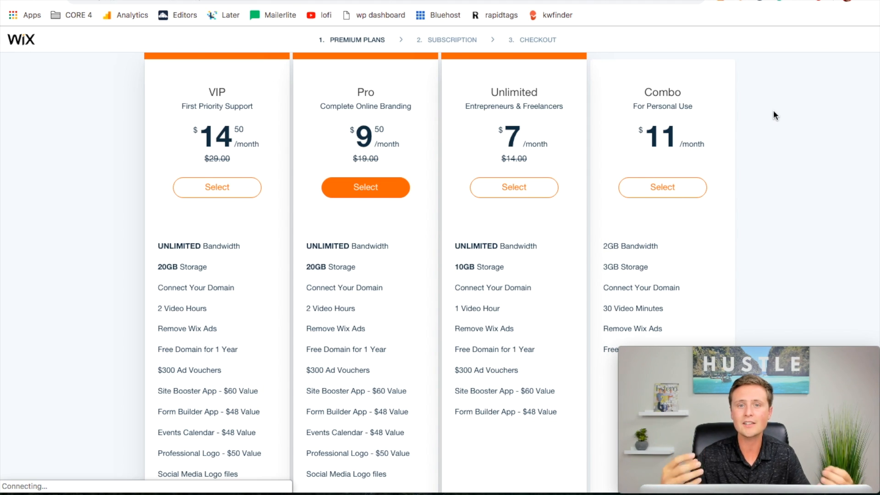
mouse_move(860, 109)
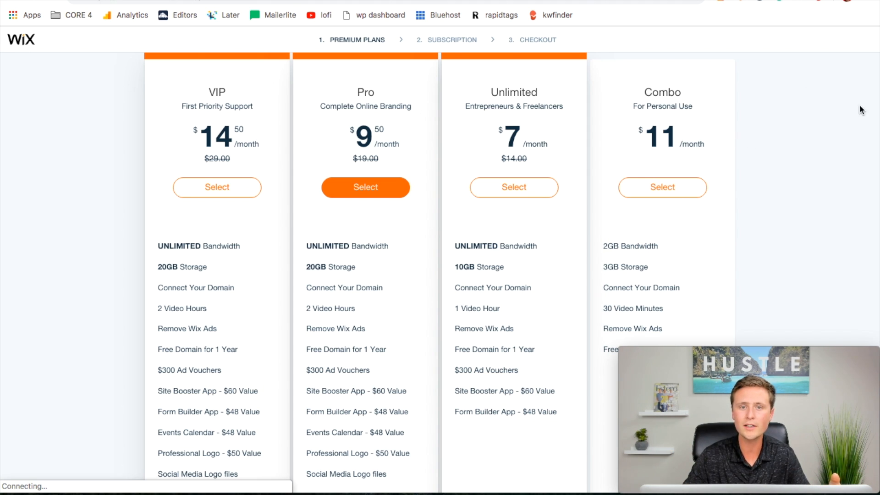
scroll(up, 3)
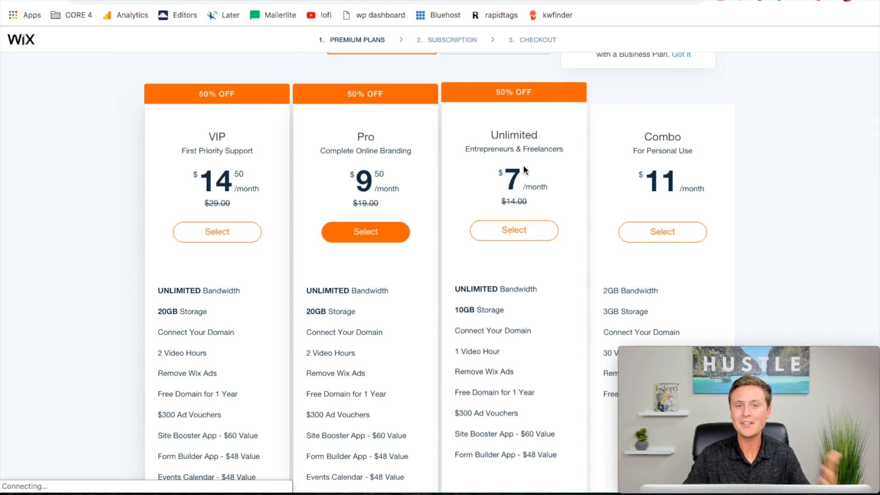
scroll(up, 3)
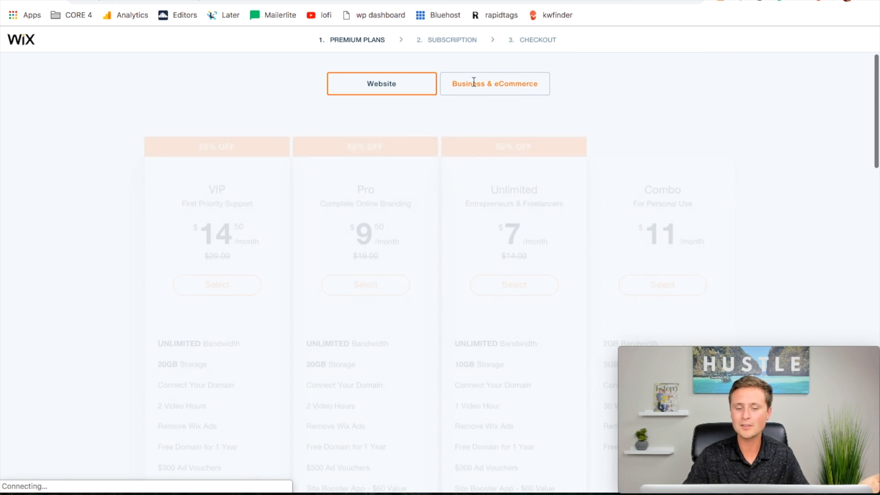
click(494, 83)
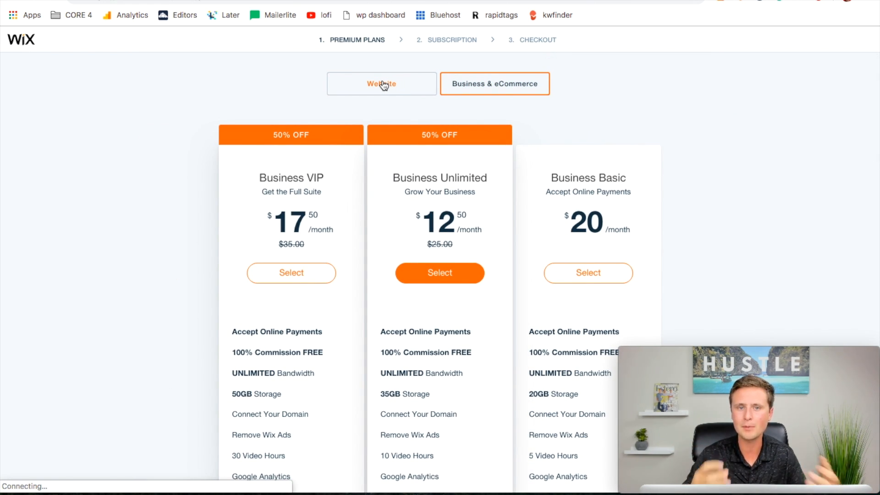
click(381, 83)
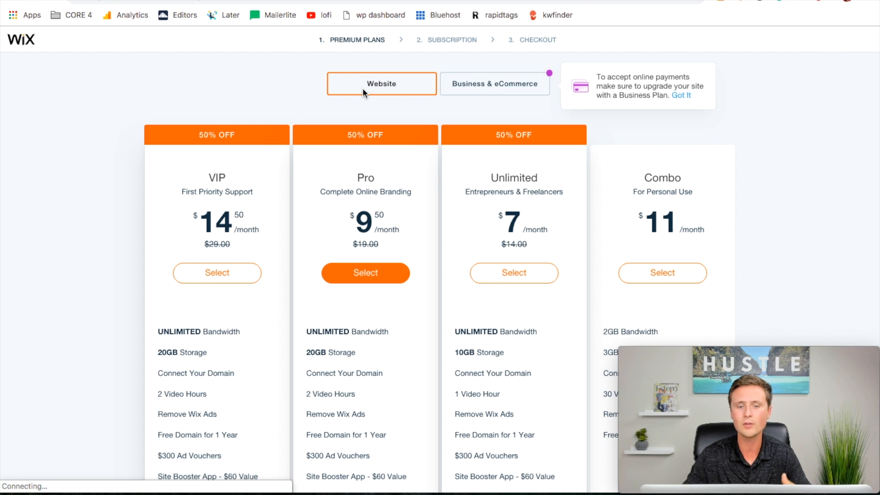
mouse_move(784, 258)
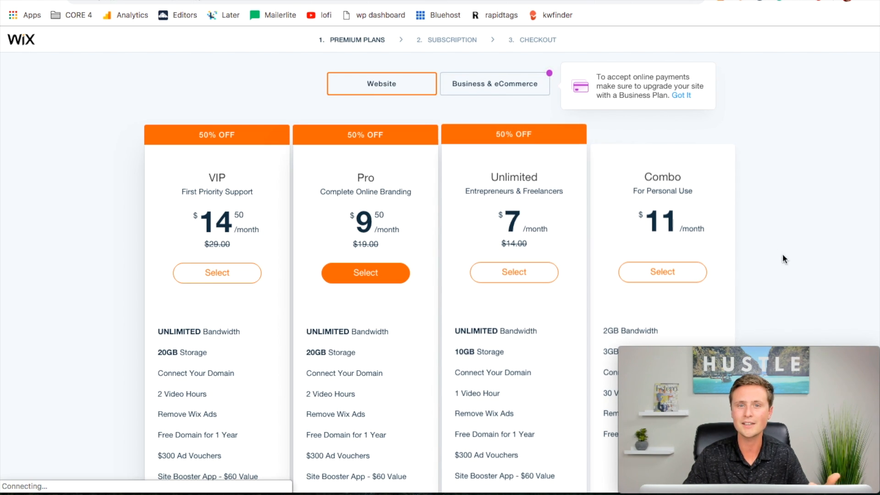